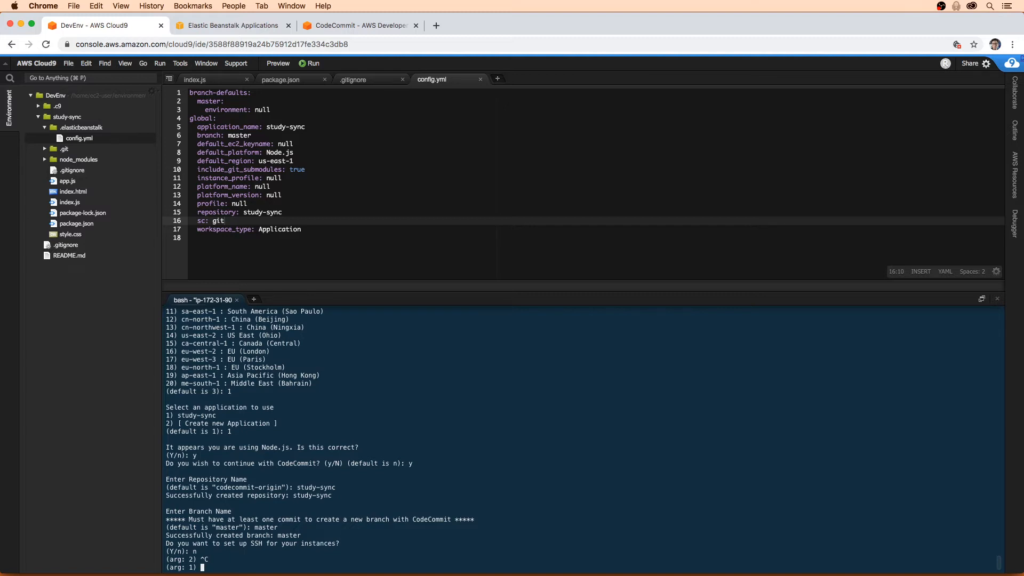
{"action": "mouse_move", "coordinate": [281, 271]}
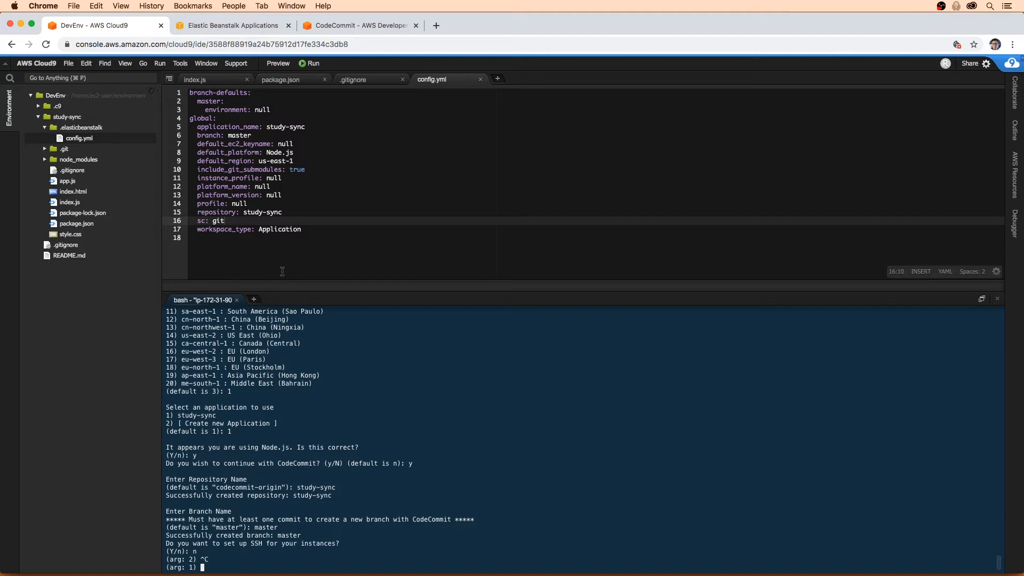
{"action": "mouse_move", "coordinate": [165, 178]}
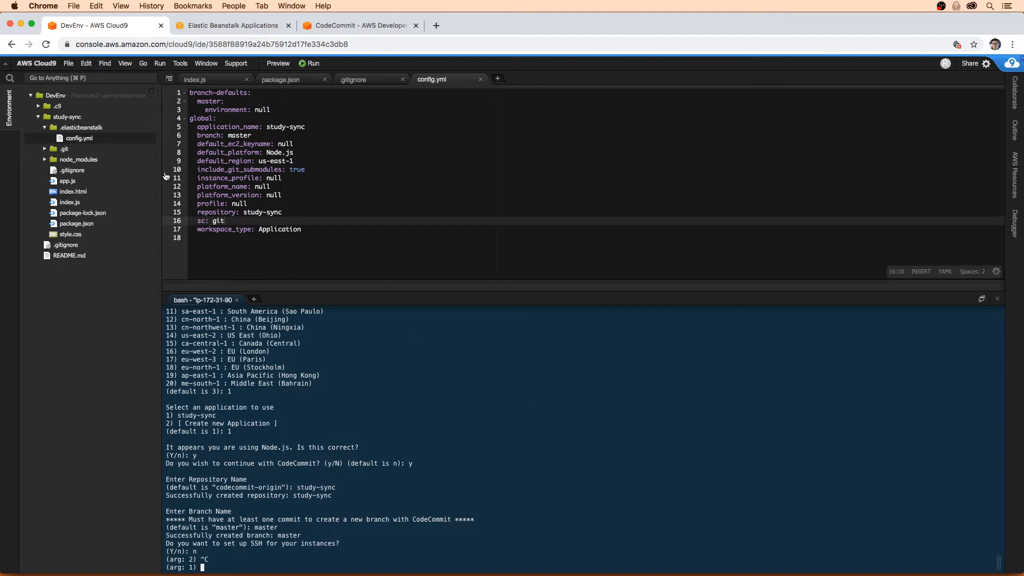
{"action": "mouse_move", "coordinate": [456, 455]}
{"action": "type", "text": "cd"}
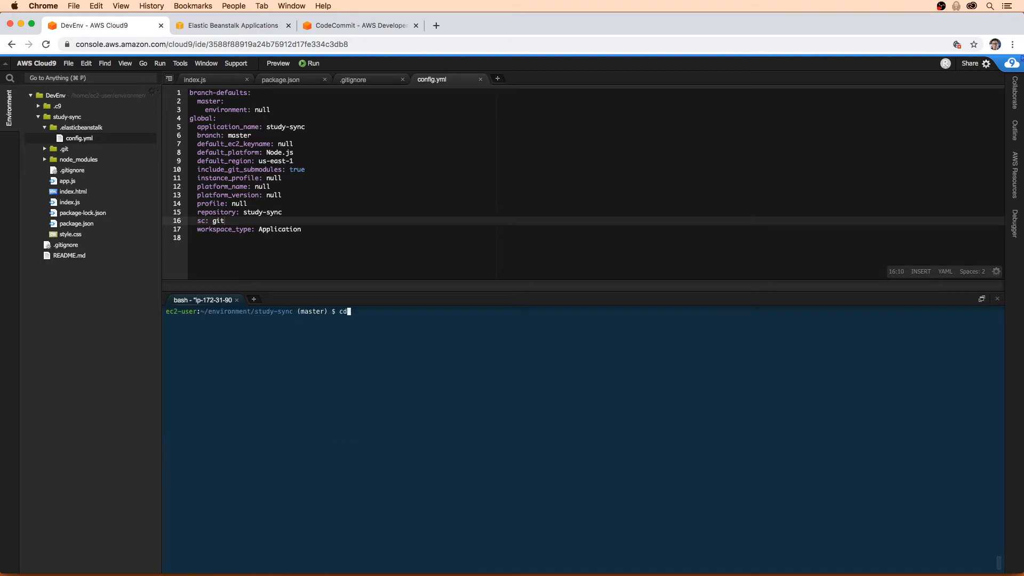
Step: From ~/environment/study-sync, create a new .ebextensions directory with mkdir
{"action": "type", "text": "~/environment/study-sync/"}
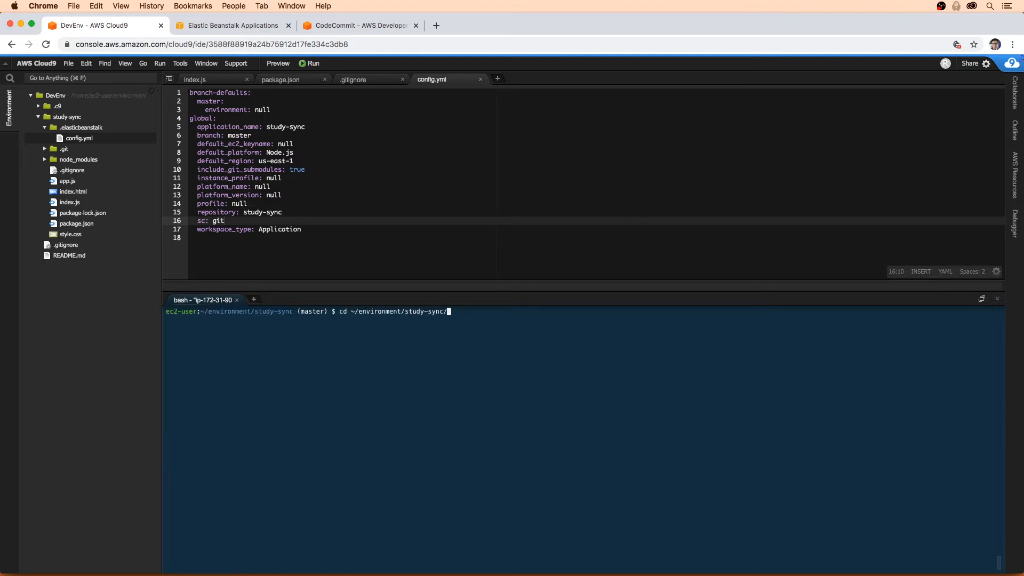
{"action": "key", "text": "Return"}
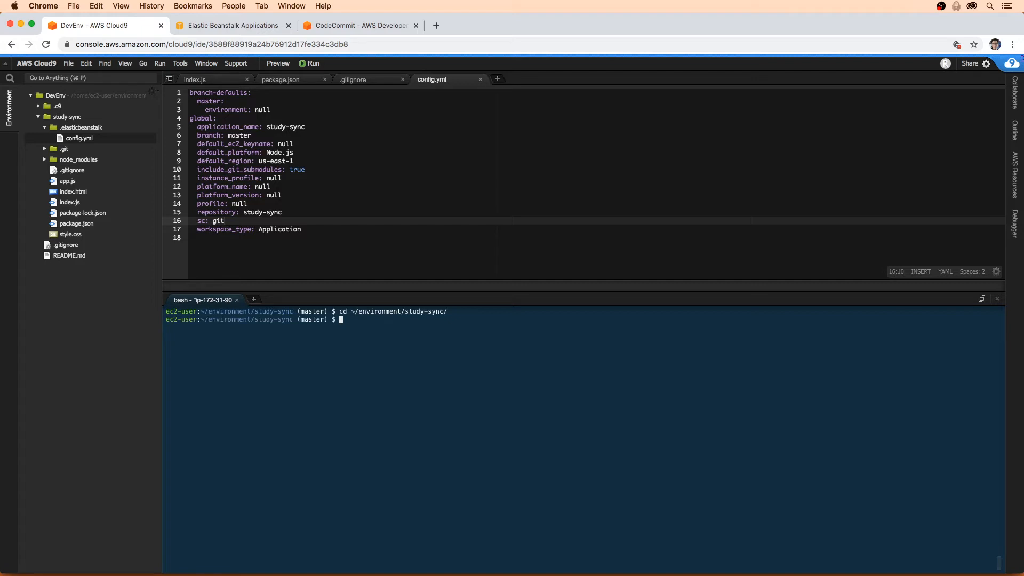
{"action": "type", "text": "mkdir"}
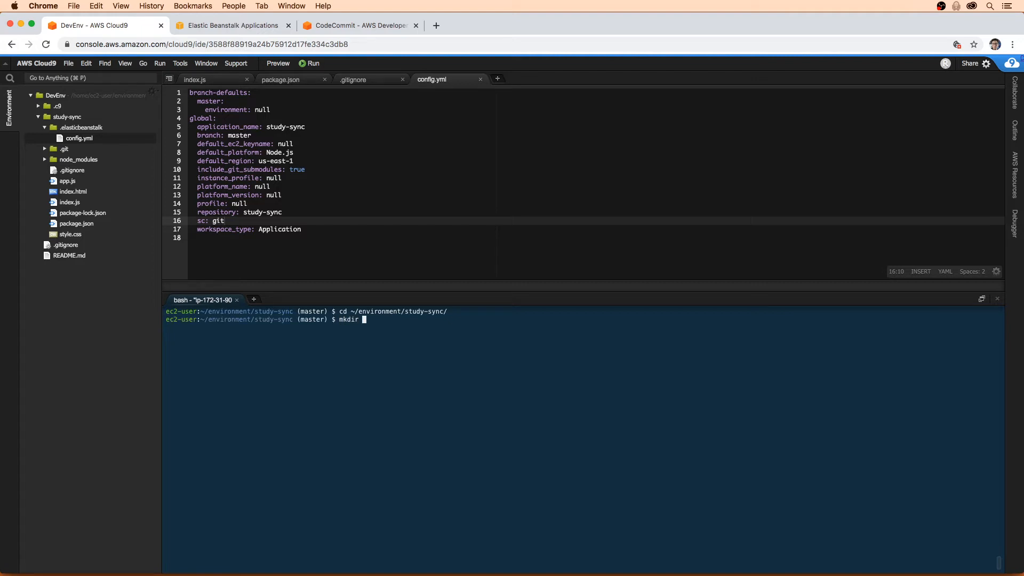
{"action": "type", "text": ".ebe"}
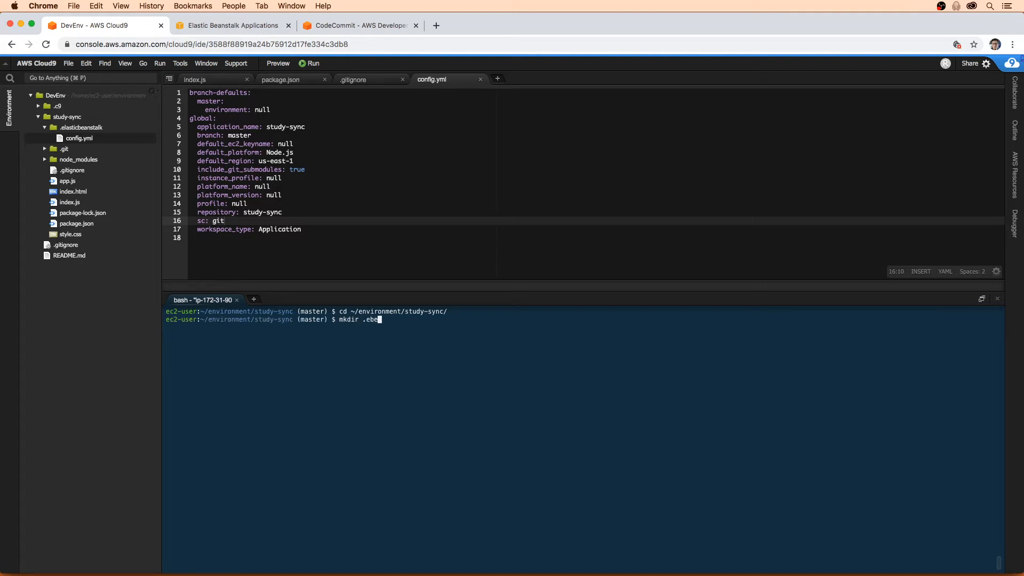
{"action": "type", "text": "tensions"}
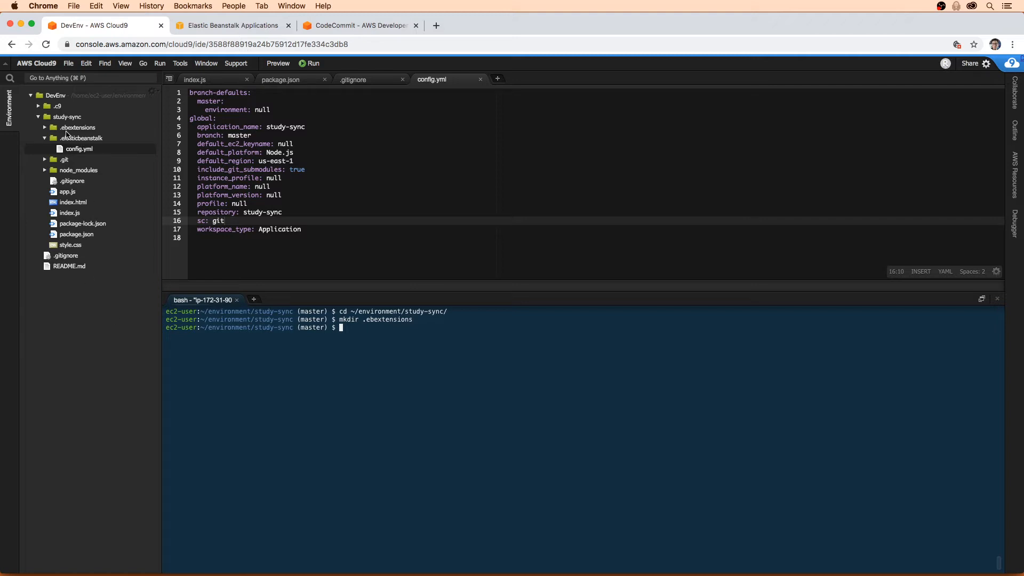
{"action": "mouse_move", "coordinate": [405, 403]}
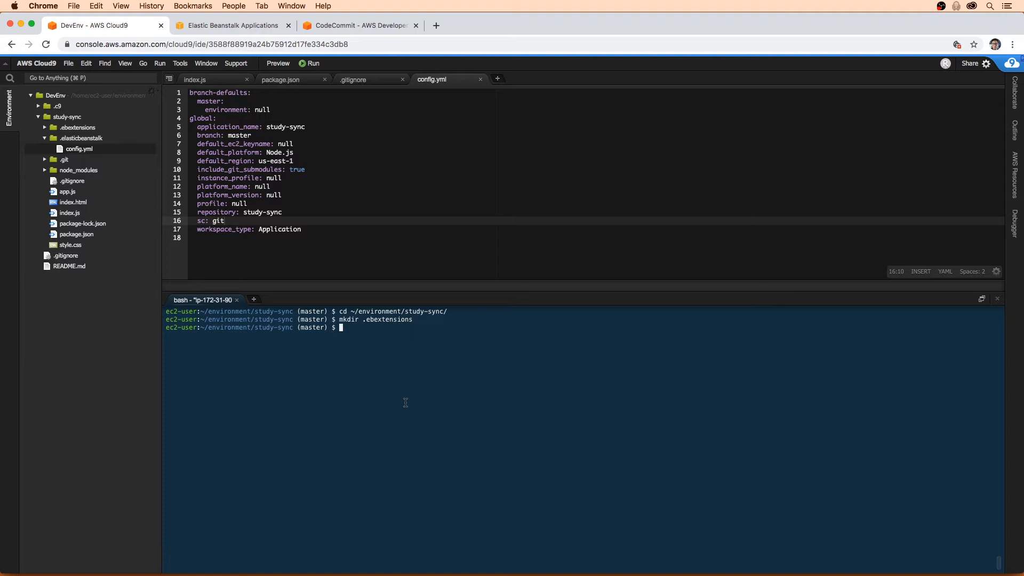
Step: Move into .ebextensions and create the empty 001_envar.config file with touch
{"action": "type", "text": "touch"}
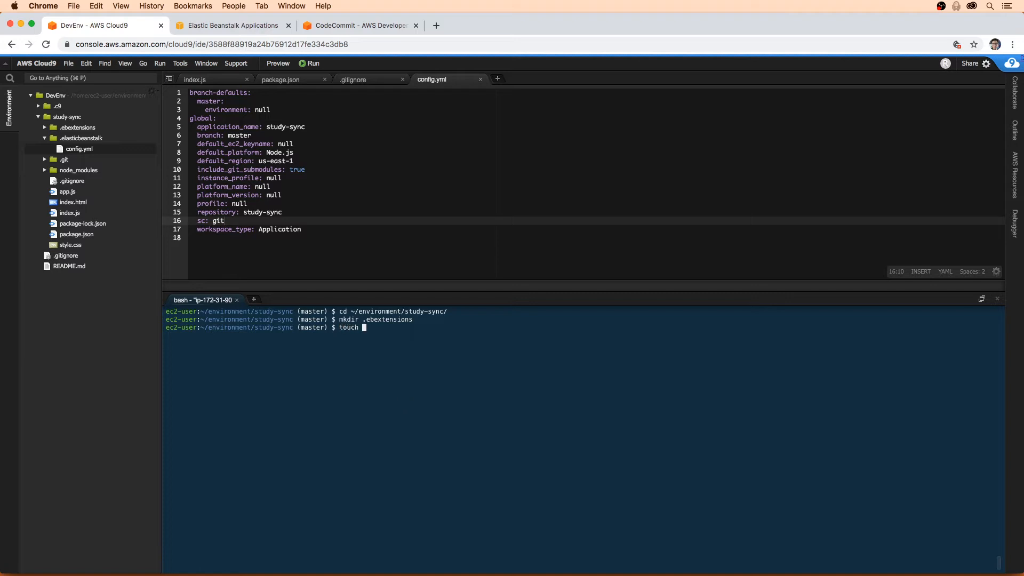
{"action": "type", "text": "cd e"}
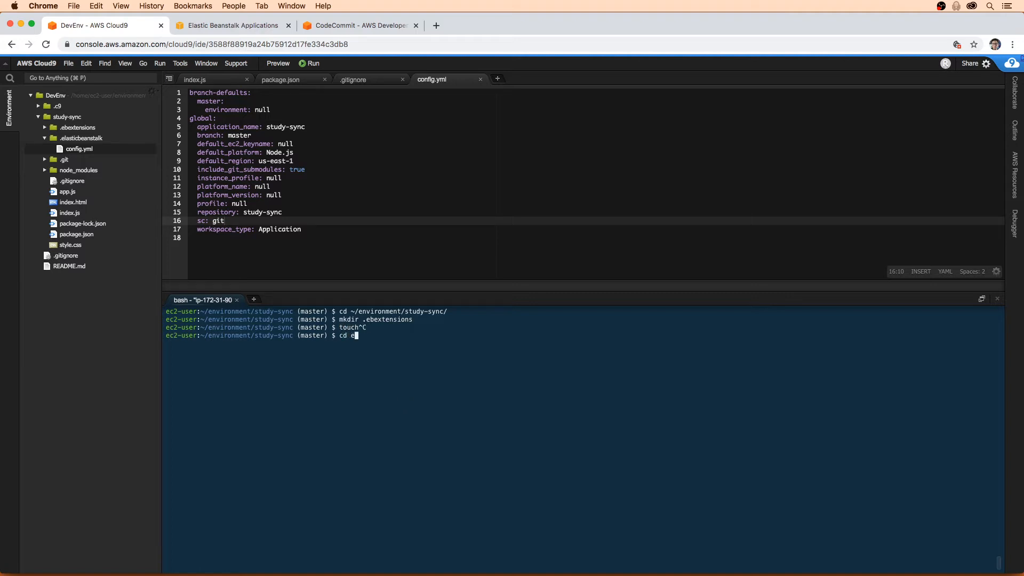
{"action": "key", "text": "Return"}
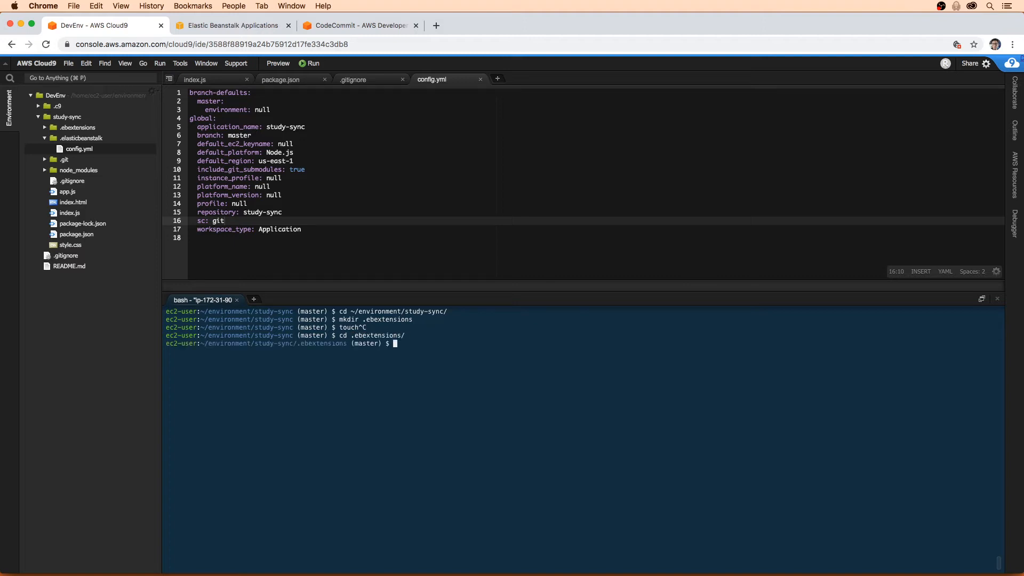
{"action": "type", "text": "touch 00"}
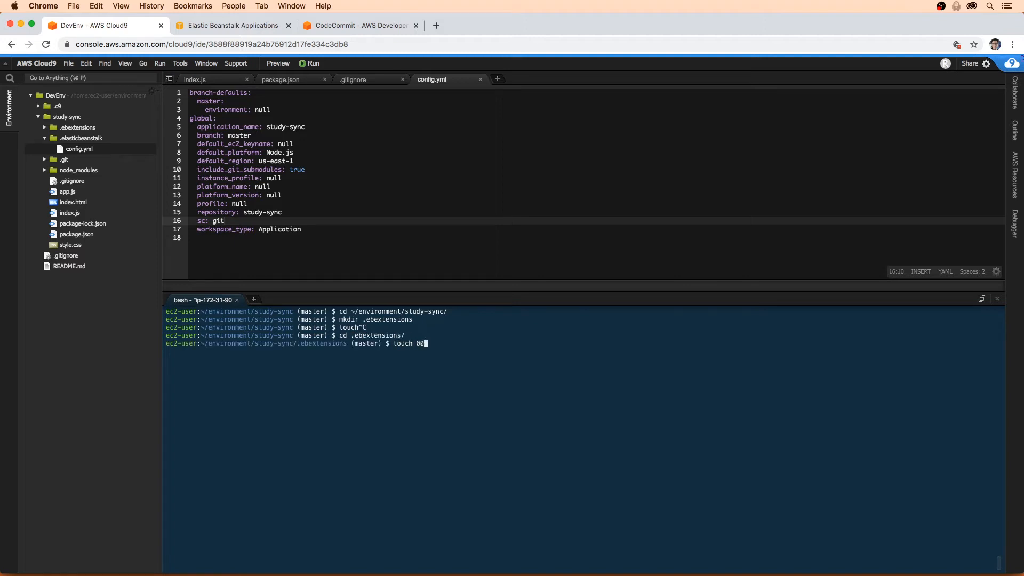
{"action": "type", "text": "1_env"}
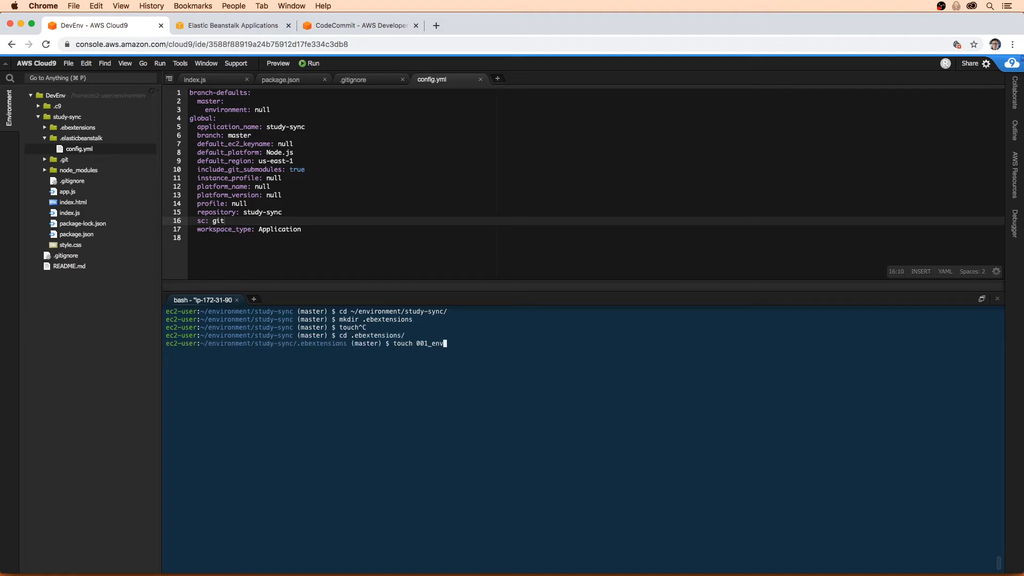
{"action": "type", "text": "ar.config"}
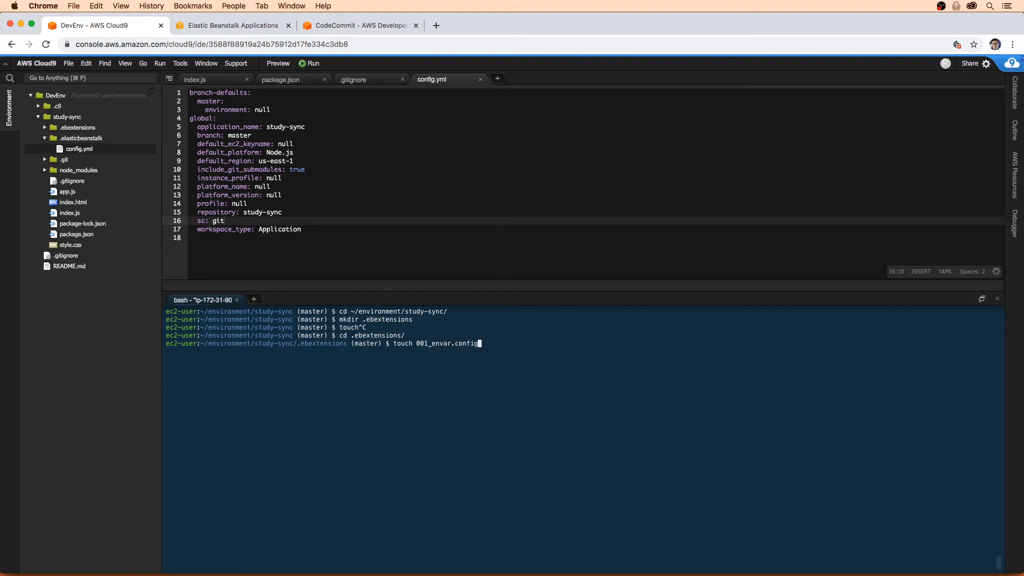
{"action": "key", "text": "Return"}
{"action": "type", "text": "touch 002_node_command.config"}
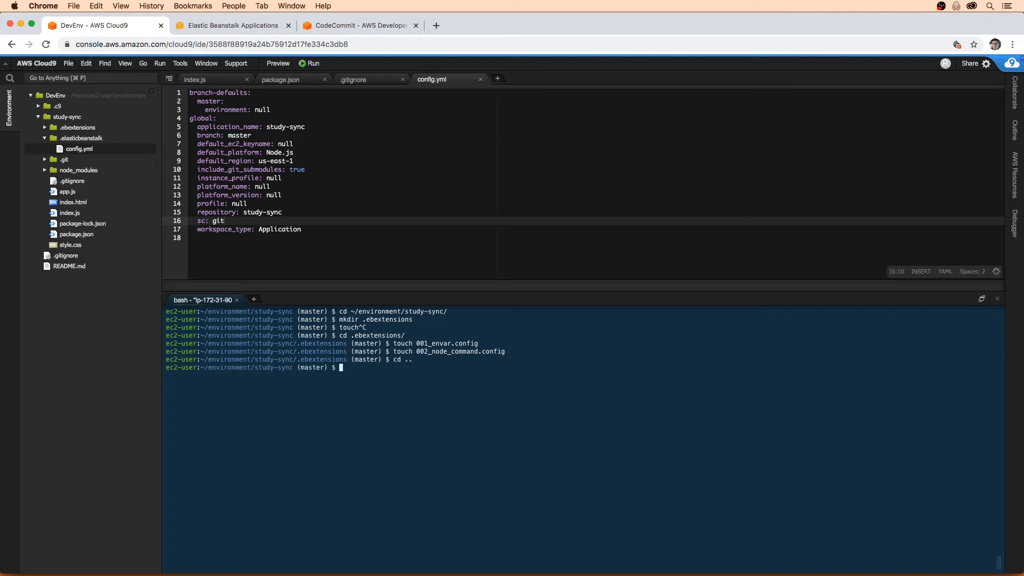
Step: Begin 001_envar.config with option_settings and the aws:elasticbeanstalk:application:environment key
{"action": "left_click", "coordinate": [45, 127]}
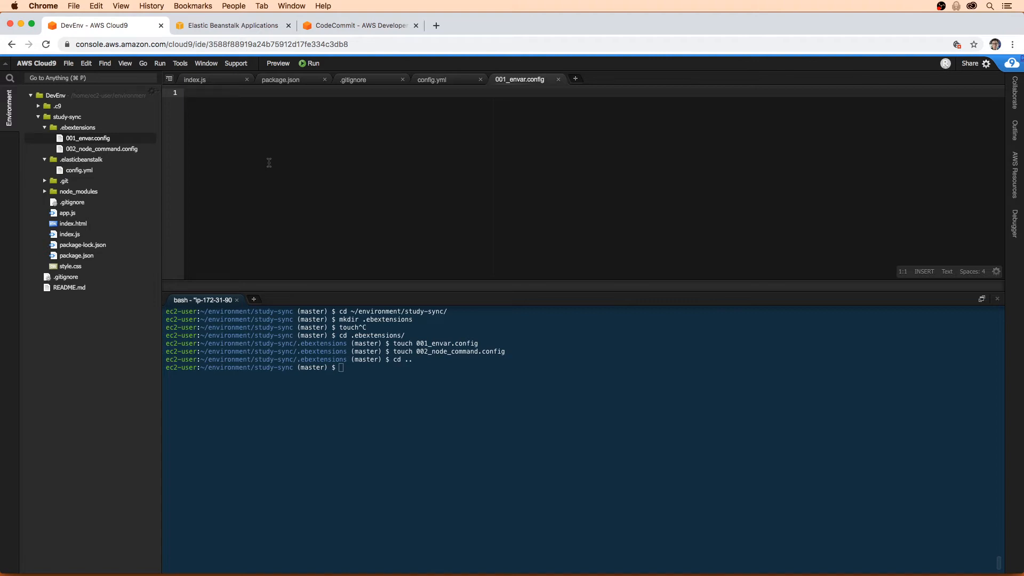
{"action": "type", "text": "option_settings:"}
{"action": "type", "text": "aws"}
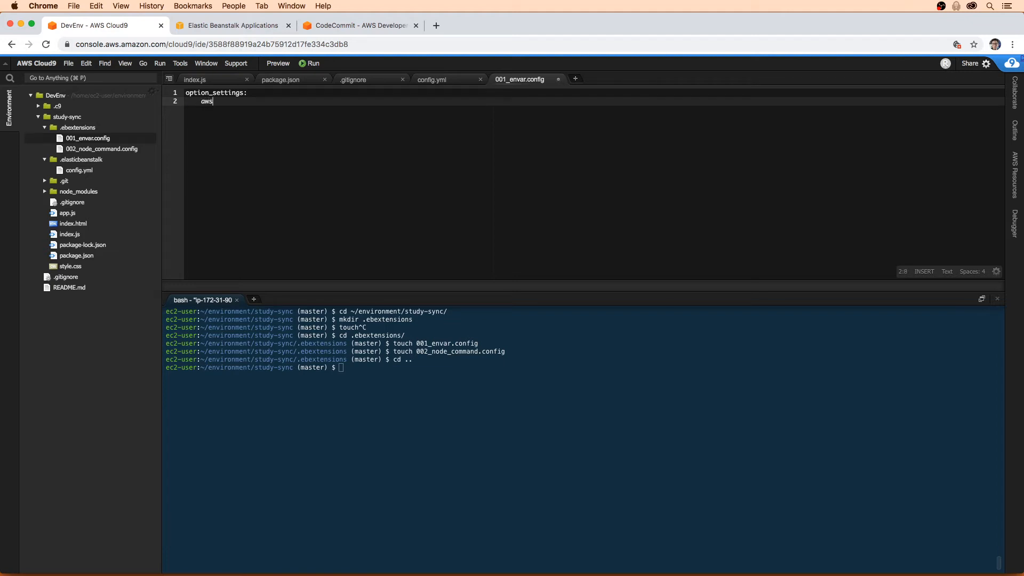
{"action": "type", "text": ":elb"}
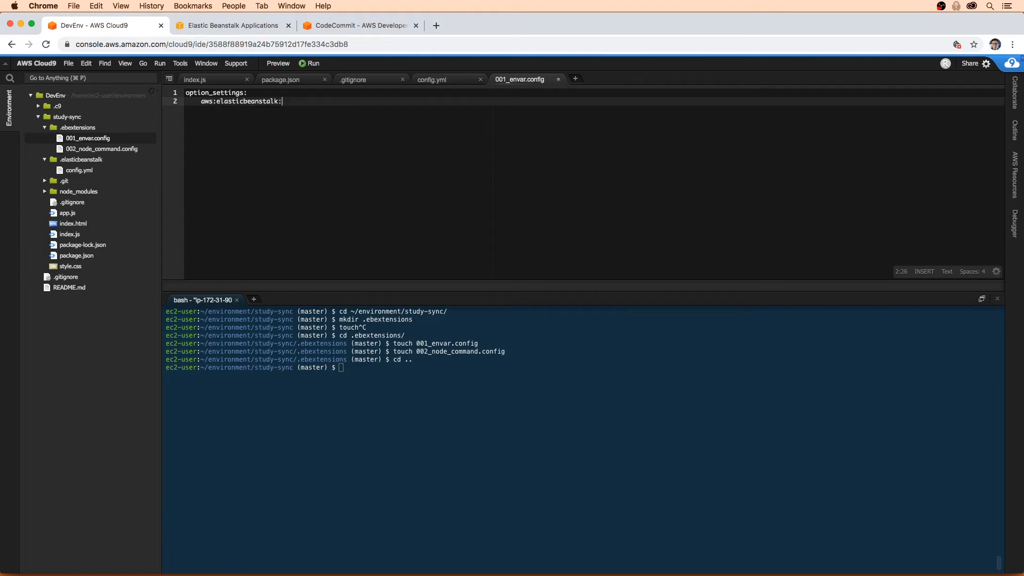
{"action": "type", "text": "applicat"}
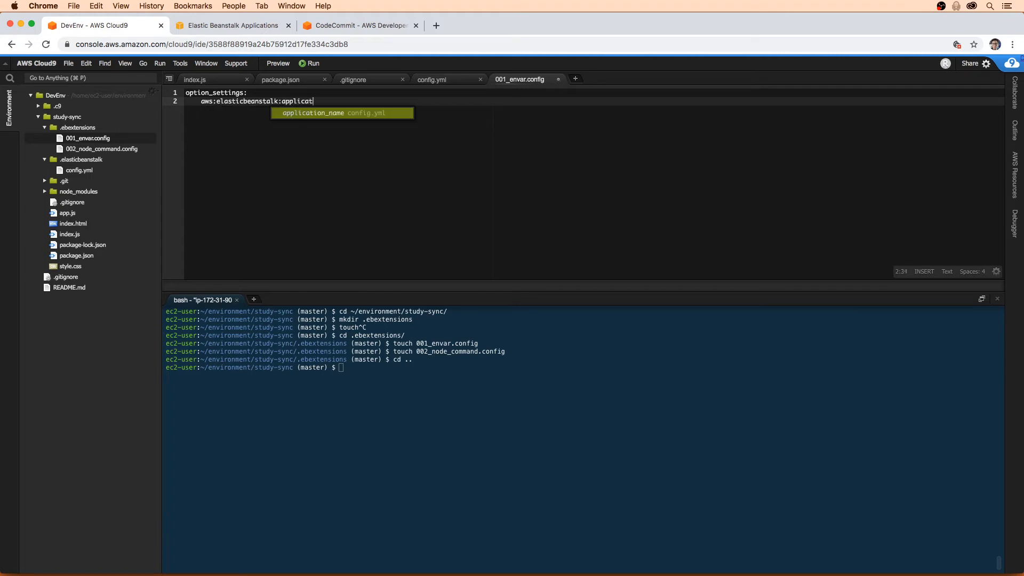
{"action": "type", "text": "ion:enviro"}
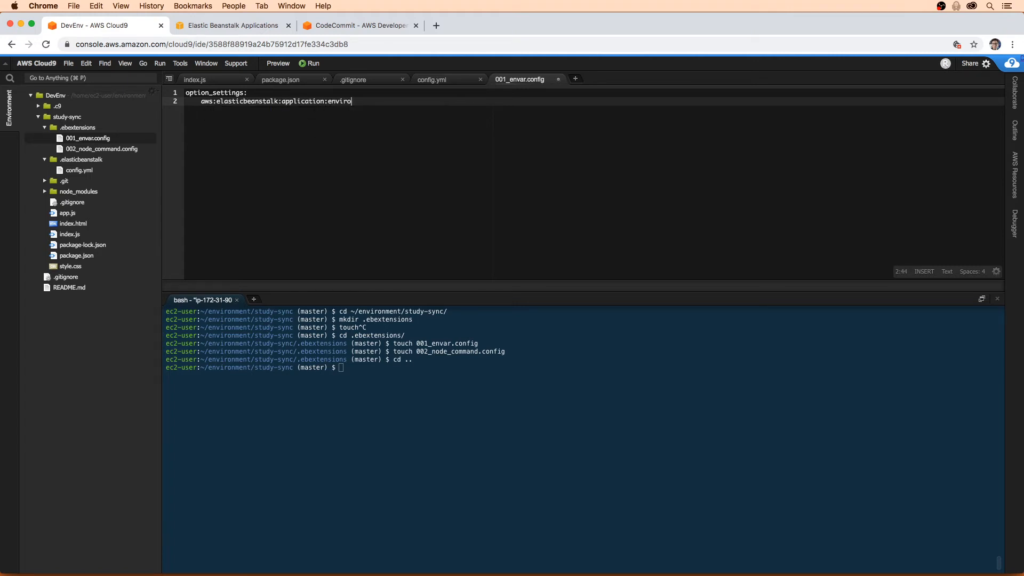
{"action": "key", "text": "backspace"}
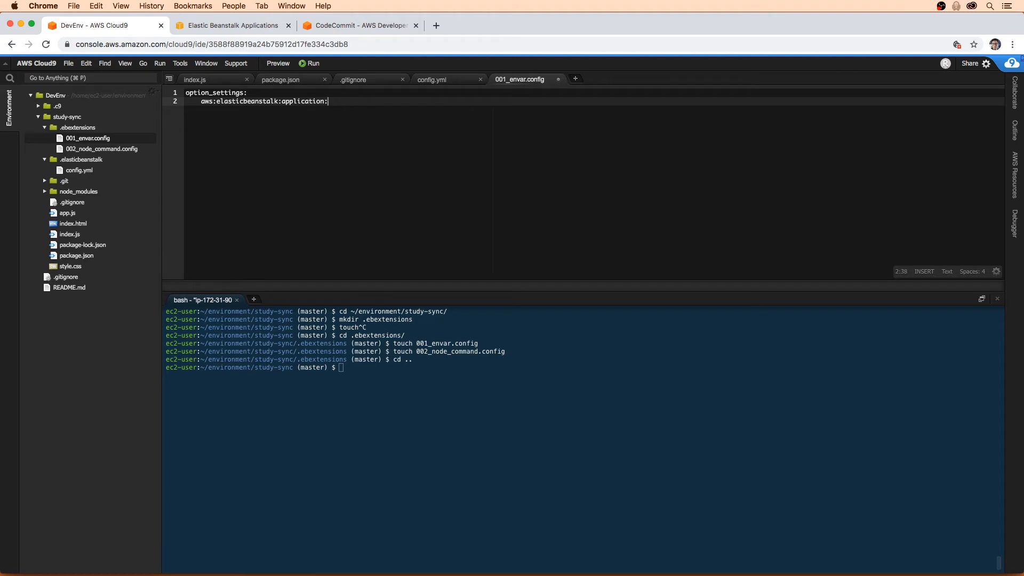
{"action": "type", "text": "en"}
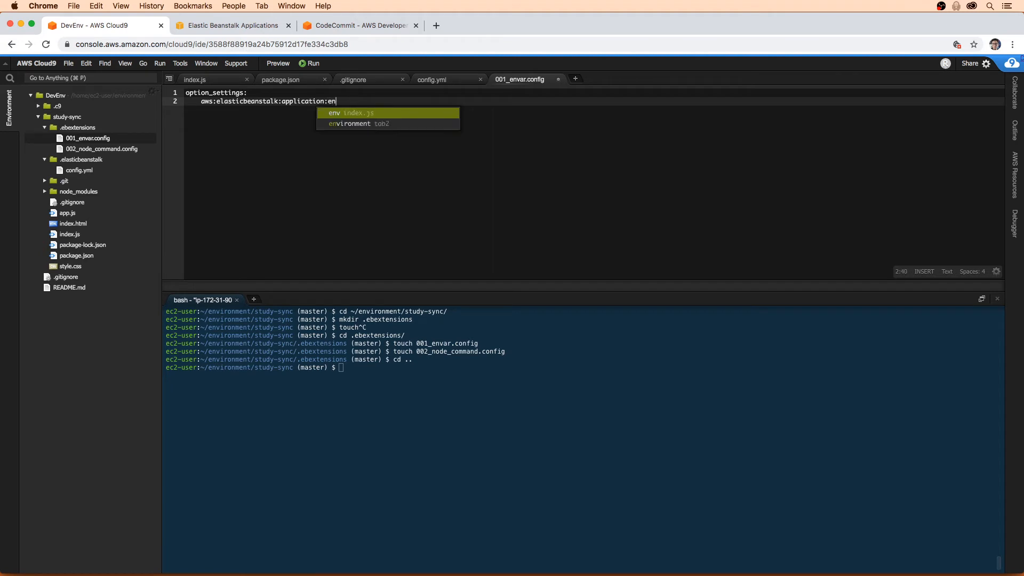
{"action": "type", "text": "vironment:"}
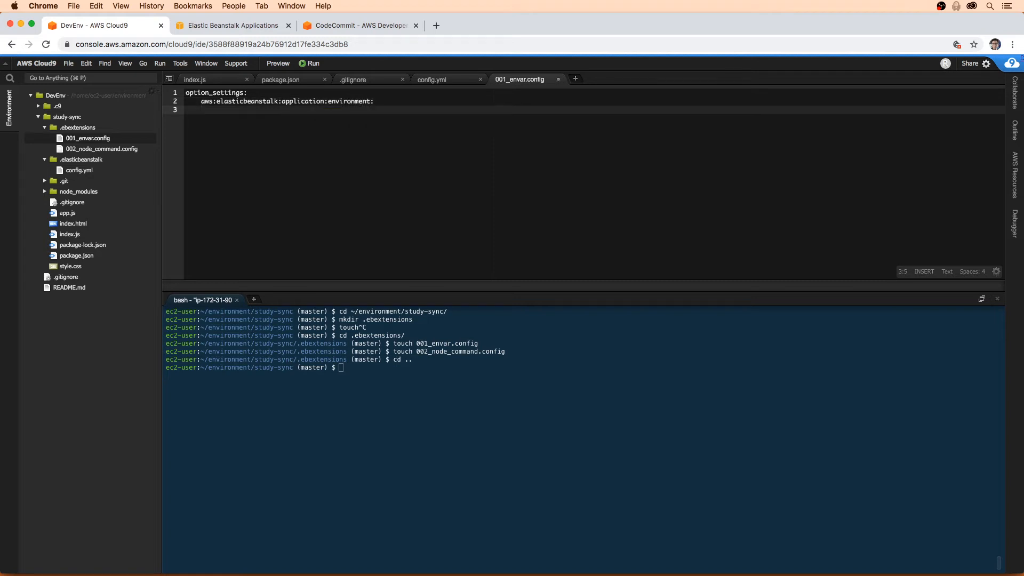
Step: Add environment variables PORT: 8081 and NODE_ENV: production under that key
{"action": "type", "text": "PORT:"}
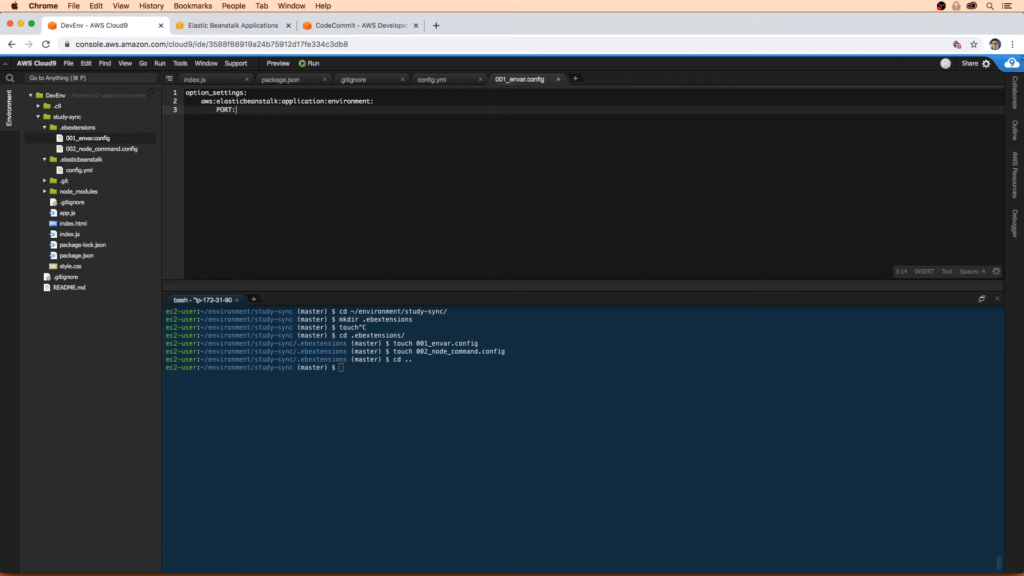
{"action": "type", "text": "8081"}
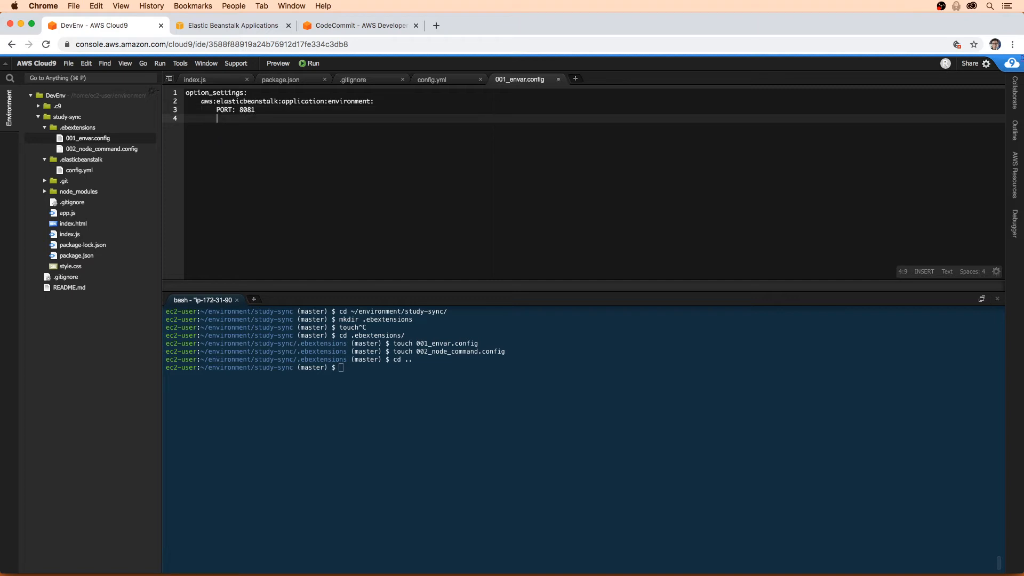
{"action": "type", "text": "NODE_ENV:"}
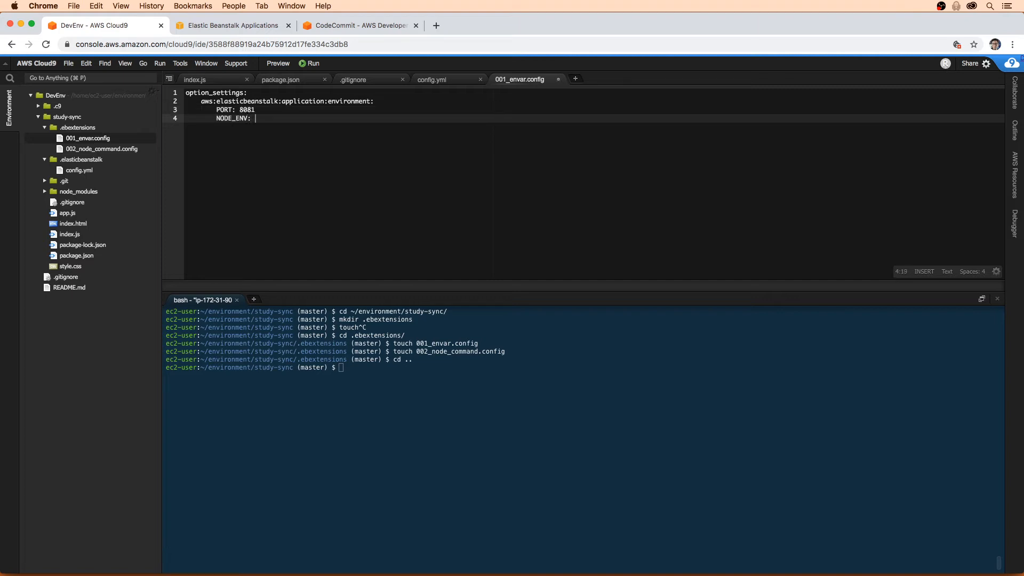
{"action": "type", "text": "production"}
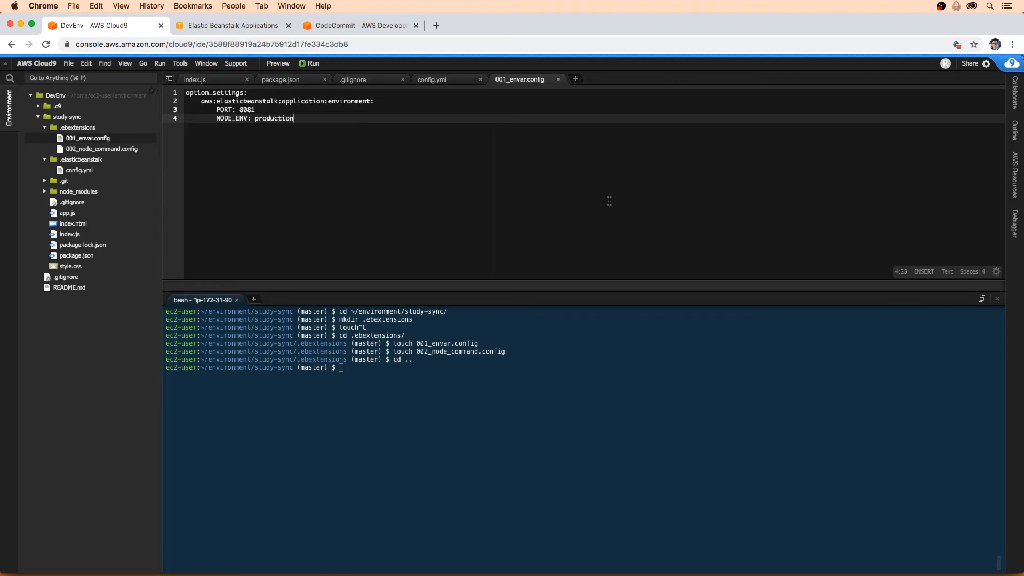
{"action": "mouse_move", "coordinate": [971, 279]}
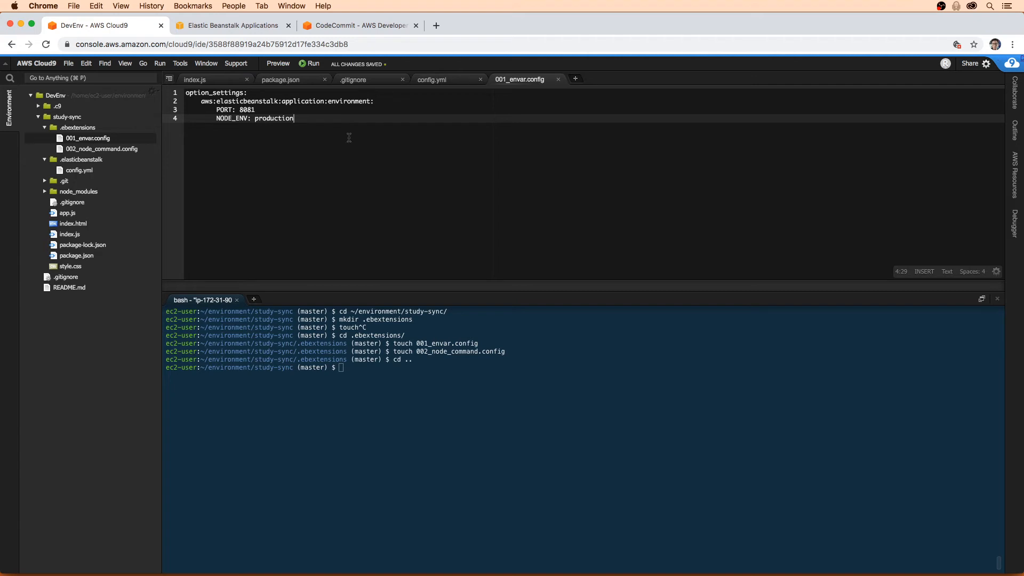
{"action": "mouse_move", "coordinate": [491, 121]}
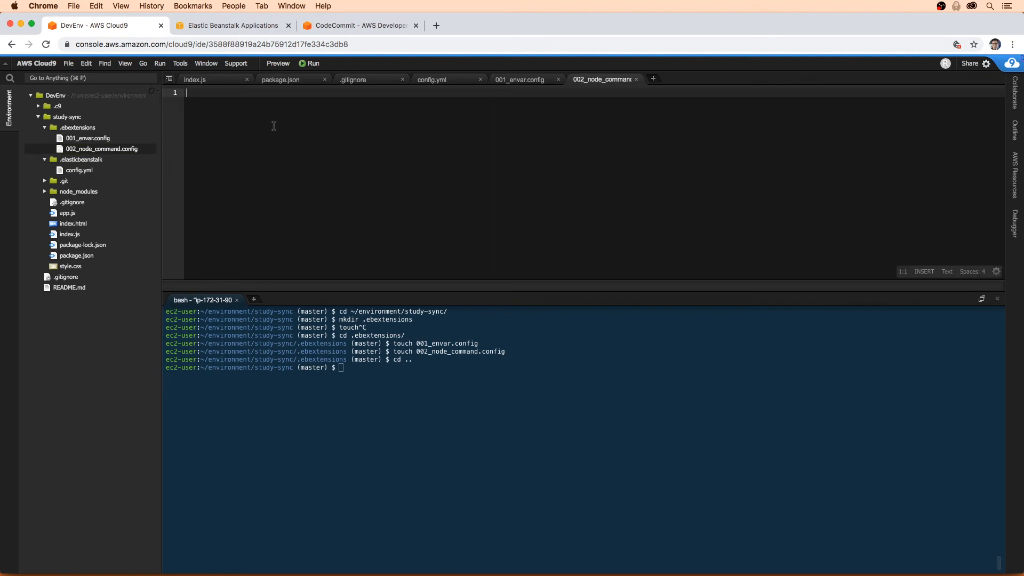
Step: Begin 002_node_command.config with option_settings and the aws:elasticbeanstalk:container:nodejs key
{"action": "left_click", "coordinate": [521, 79]}
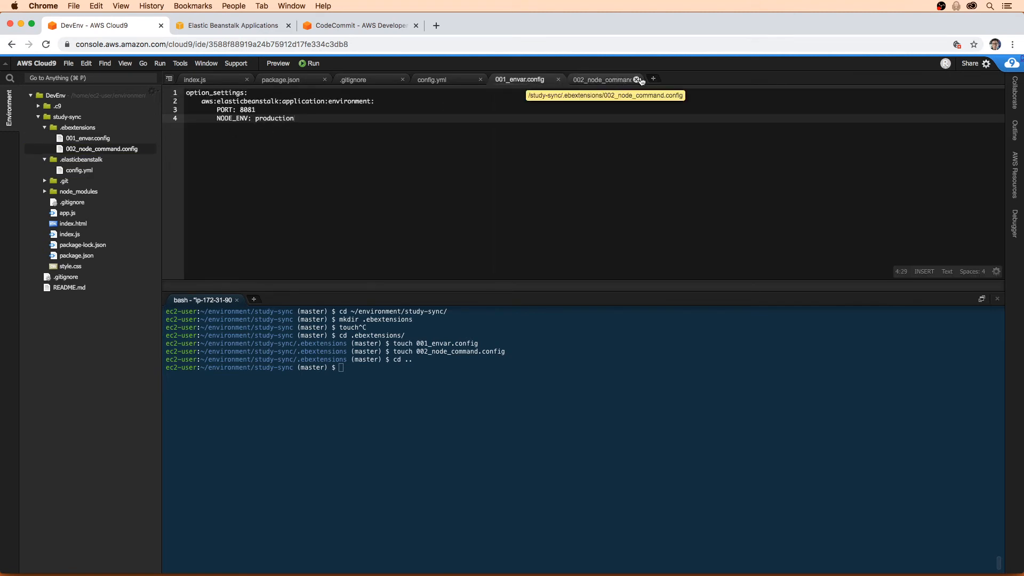
{"action": "left_click", "coordinate": [601, 79]}
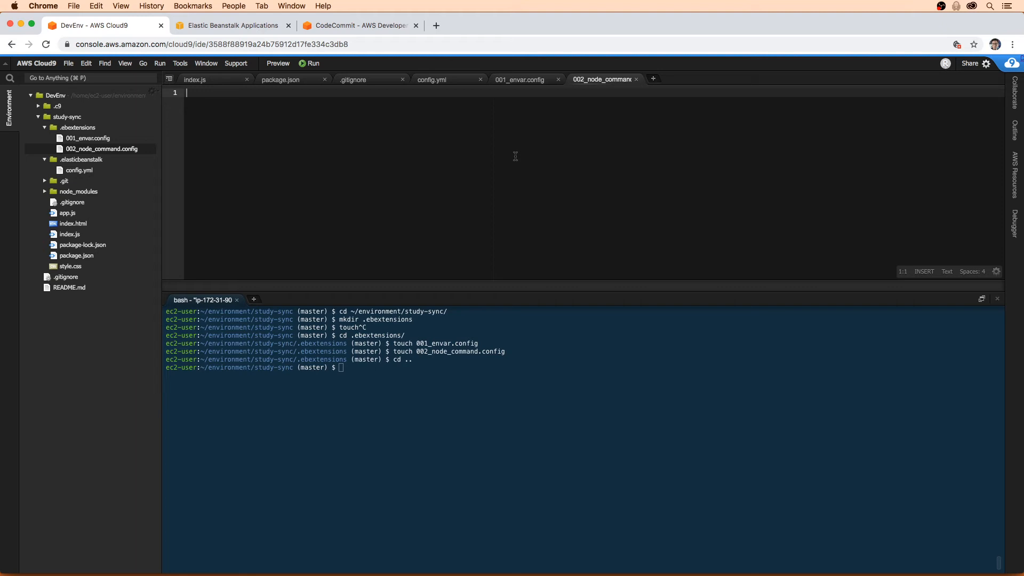
{"action": "type", "text": "option-settings:"}
{"action": "type", "text": "aws:"}
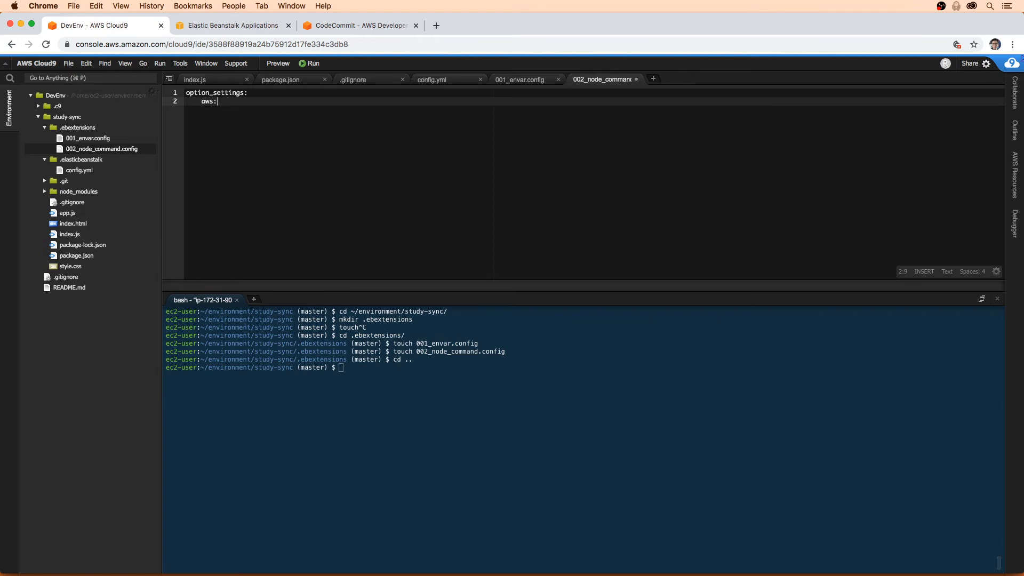
{"action": "type", "text": "elasticbeanstalk:"}
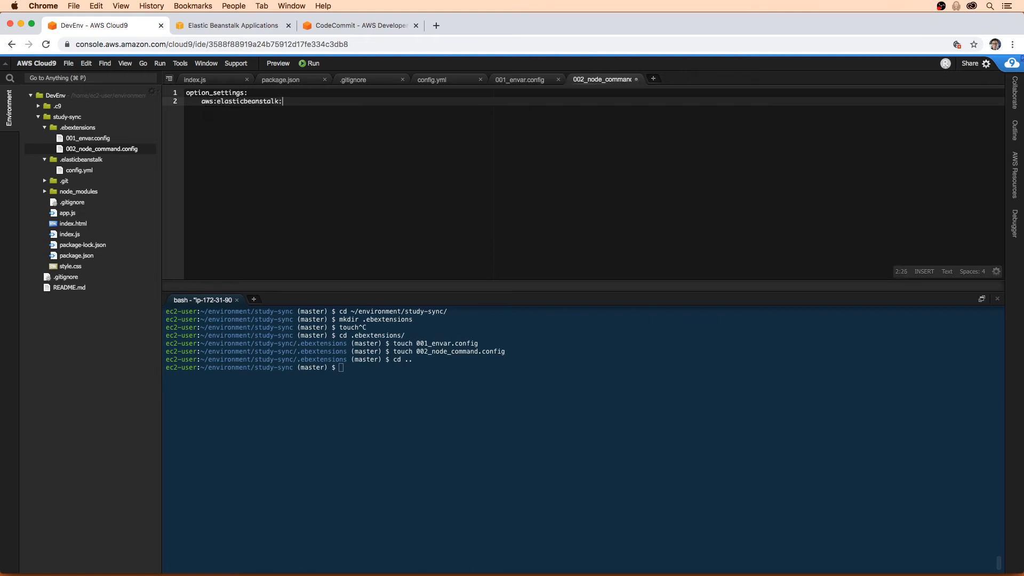
{"action": "type", "text": "cont"}
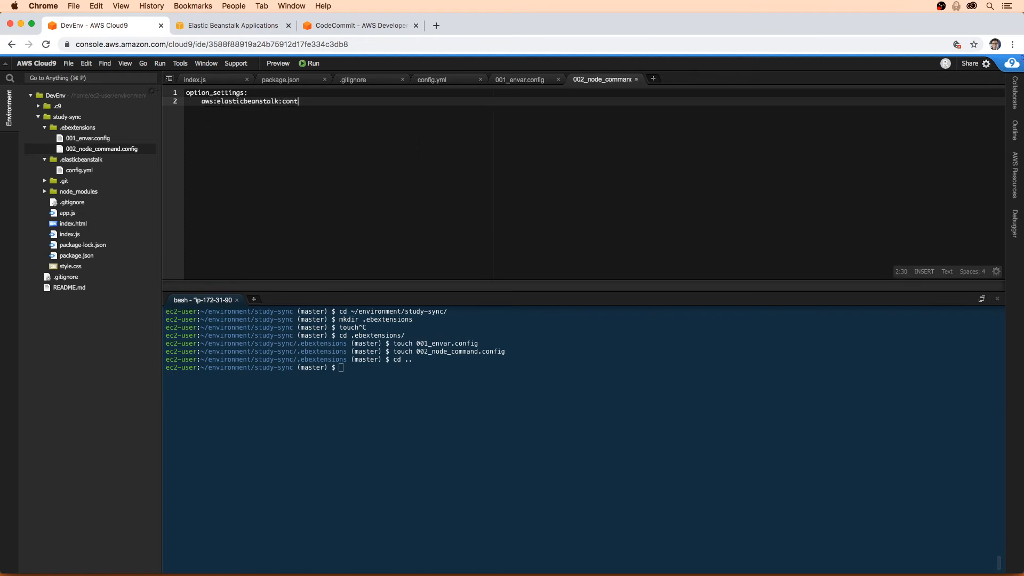
{"action": "type", "text": "ainer:"}
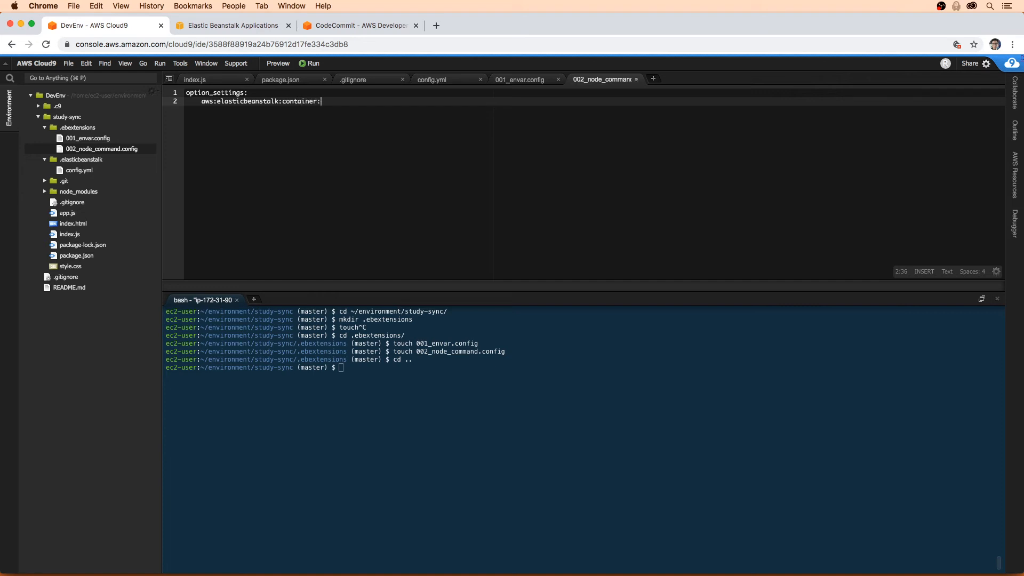
{"action": "type", "text": "eno"}
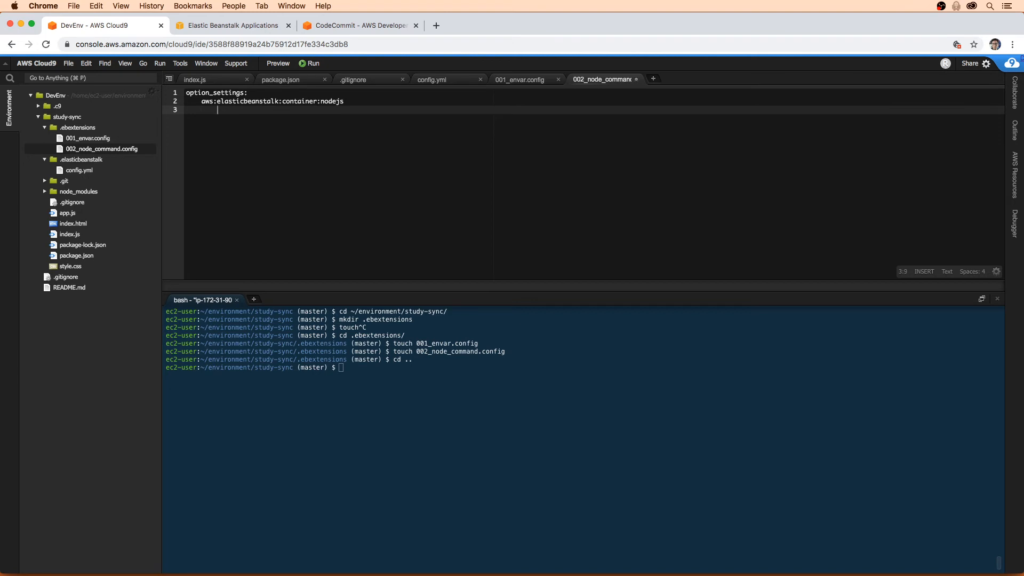
{"action": "key", "text": "Return"}
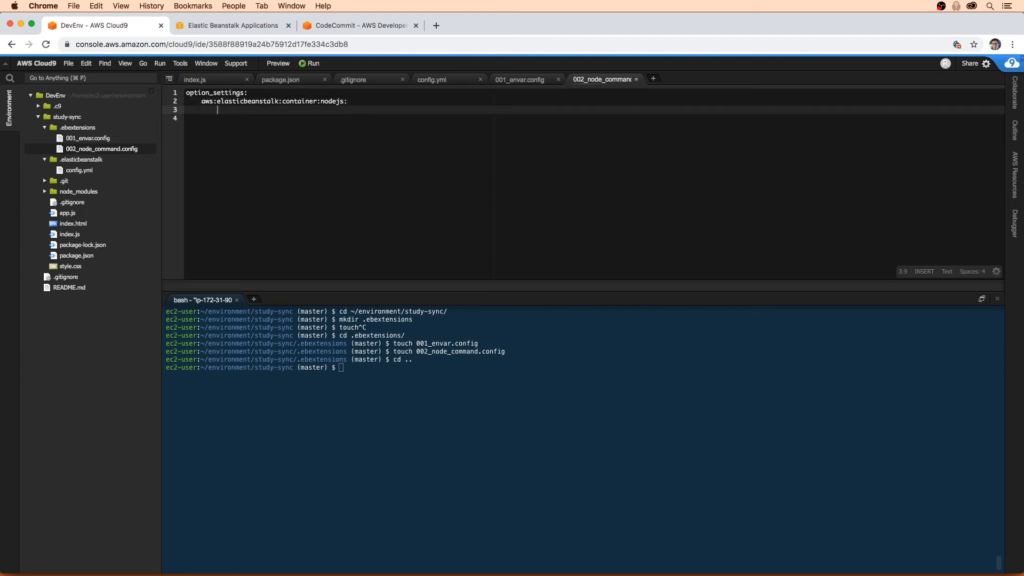
Step: Add NodeCommand: 'npm start' and a NodeVersion line of 10.18 under the nodejs container
{"action": "type", "text": "NodeCommand"}
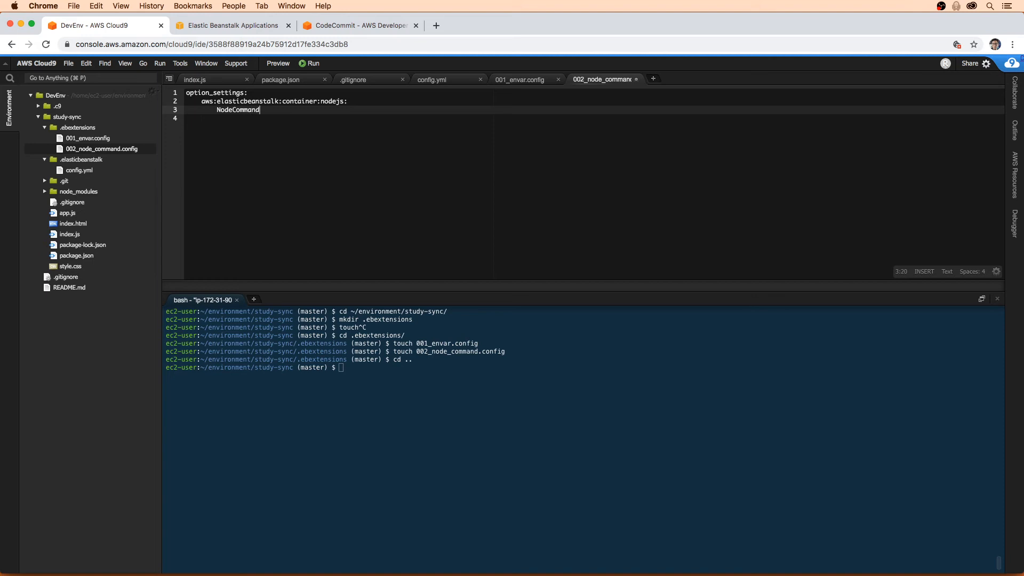
{"action": "type", "text": ": ''"}
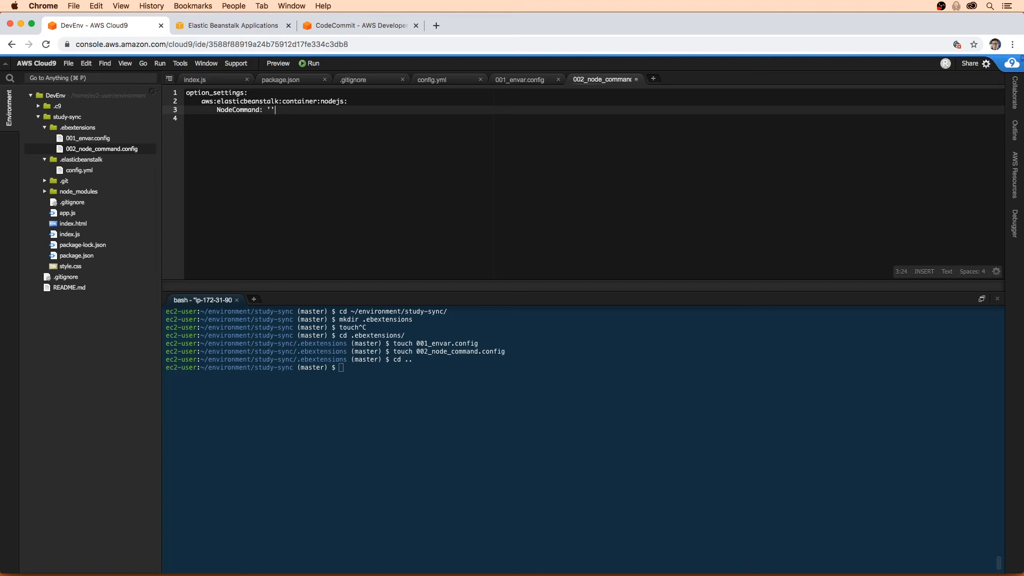
{"action": "type", "text": "npm start"}
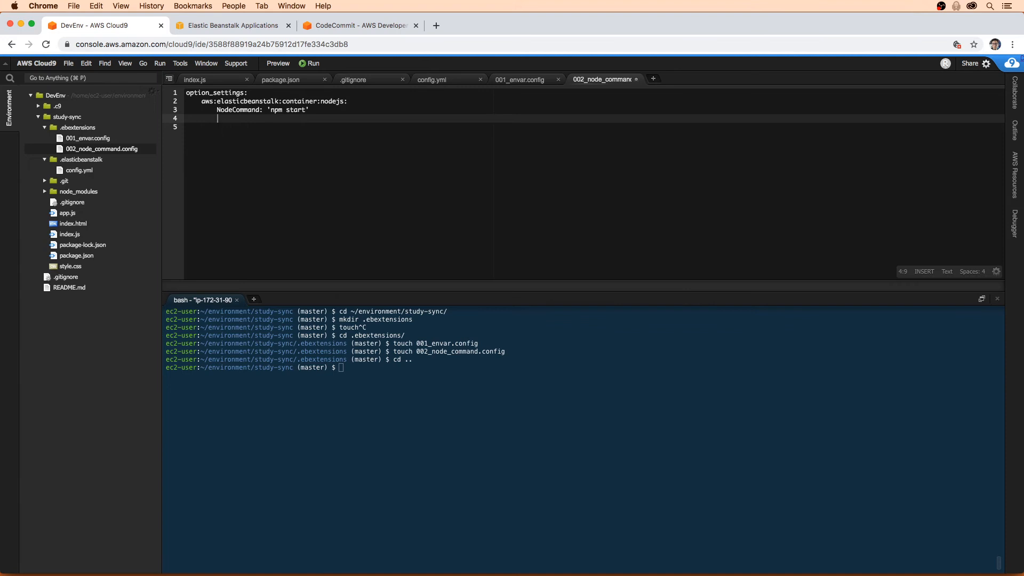
{"action": "type", "text": "NodeVersion:"}
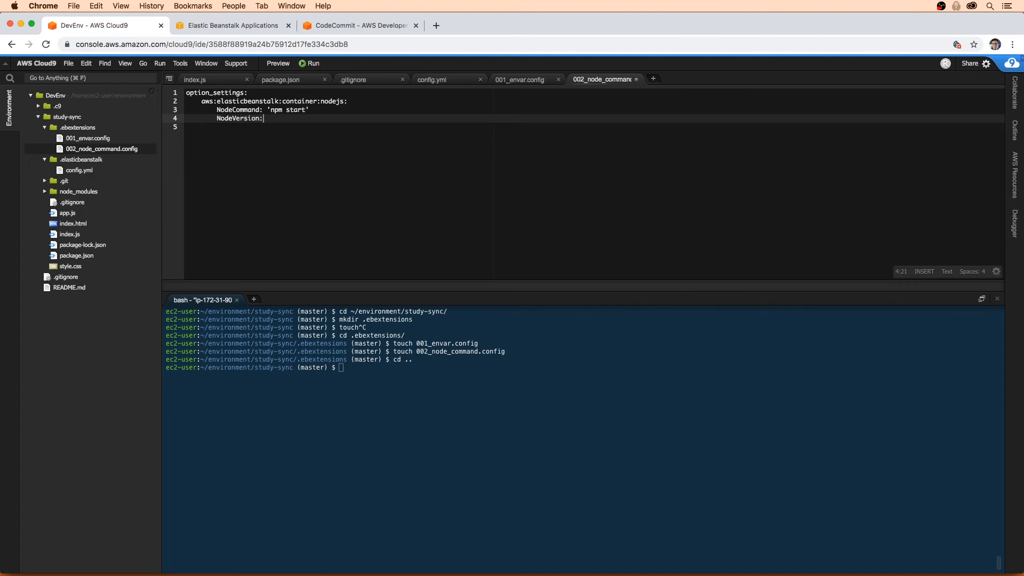
{"action": "type", "text": "10.18"}
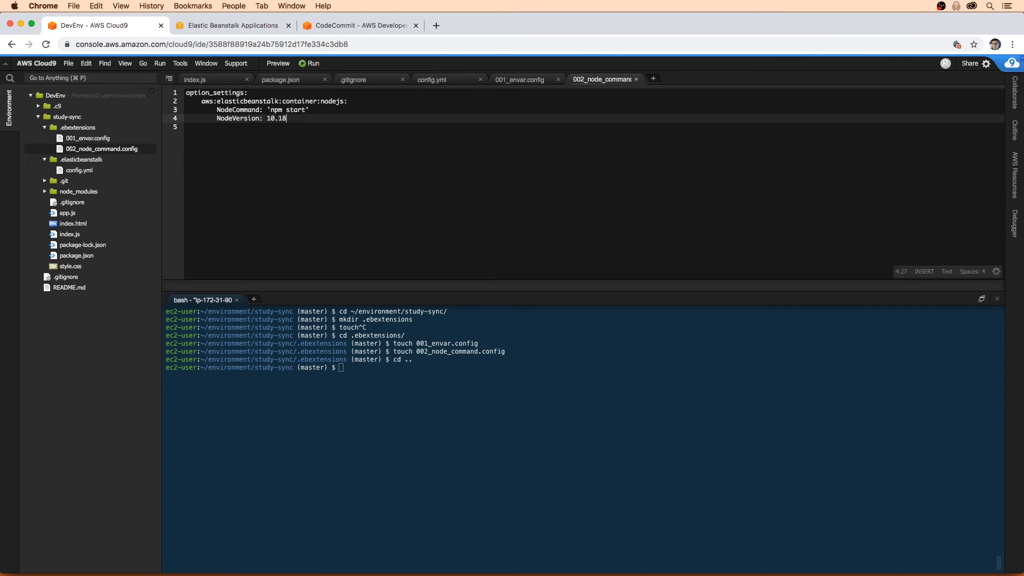
Step: Complete the NodeVersion value as 10.18.1
{"action": "type", "text": ".1\""}
{"action": "left_click", "coordinate": [585, 367]}
{"action": "type", "text": "node -v"}
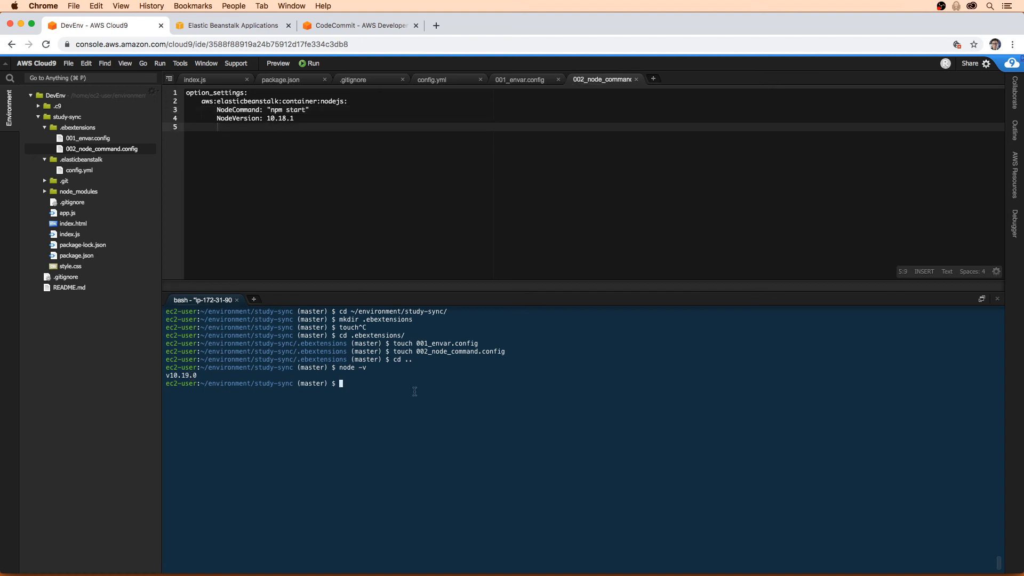
{"action": "mouse_move", "coordinate": [456, 481]}
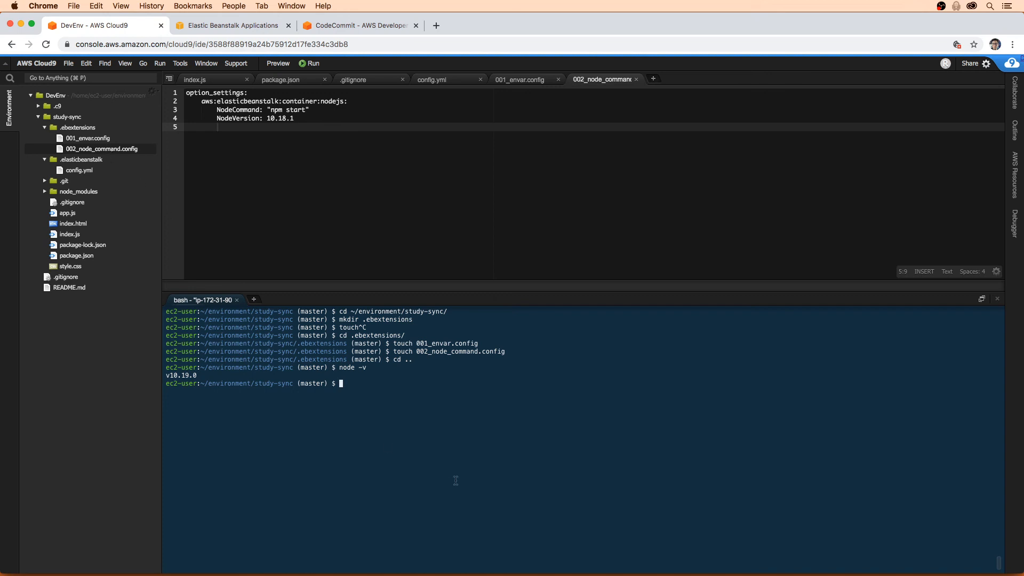
Step: Stage and commit the configs as "configuration for elastic beanstalk", then git push to CodeCommit
{"action": "type", "text": "git ad ."}
{"action": "type", "text": "git co"}
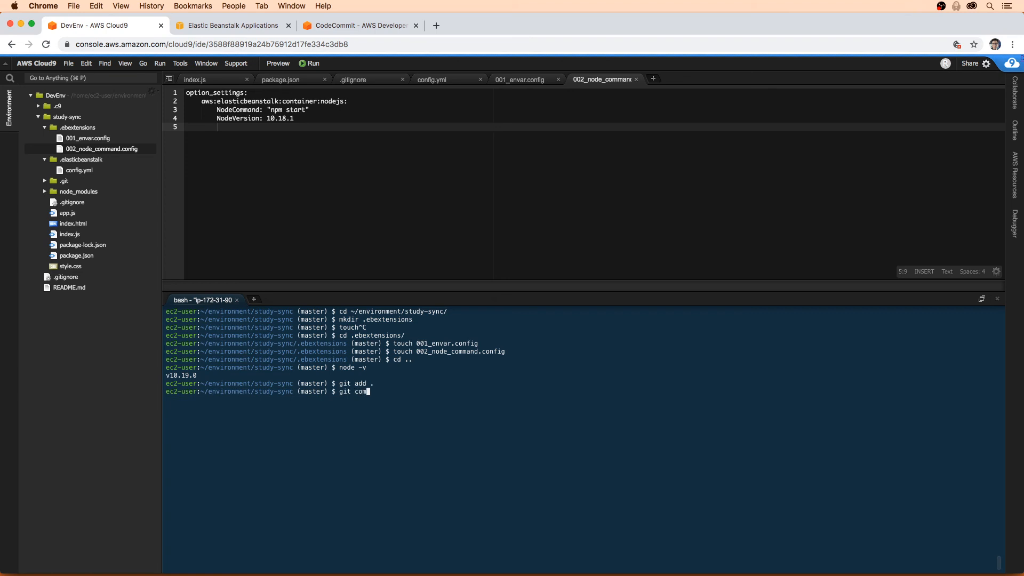
{"action": "type", "text": "mit -m \"con"}
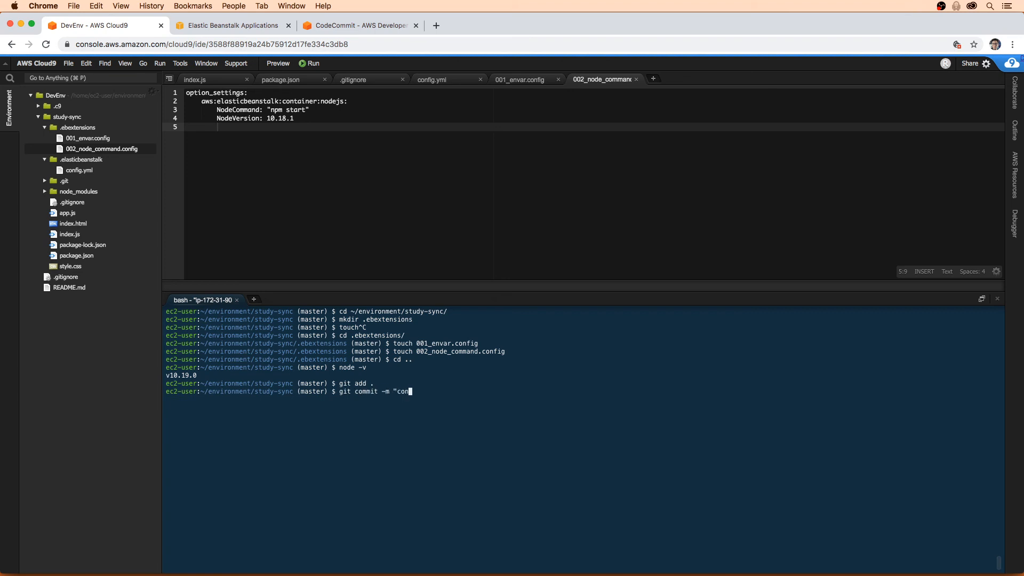
{"action": "type", "text": "figuration for e"}
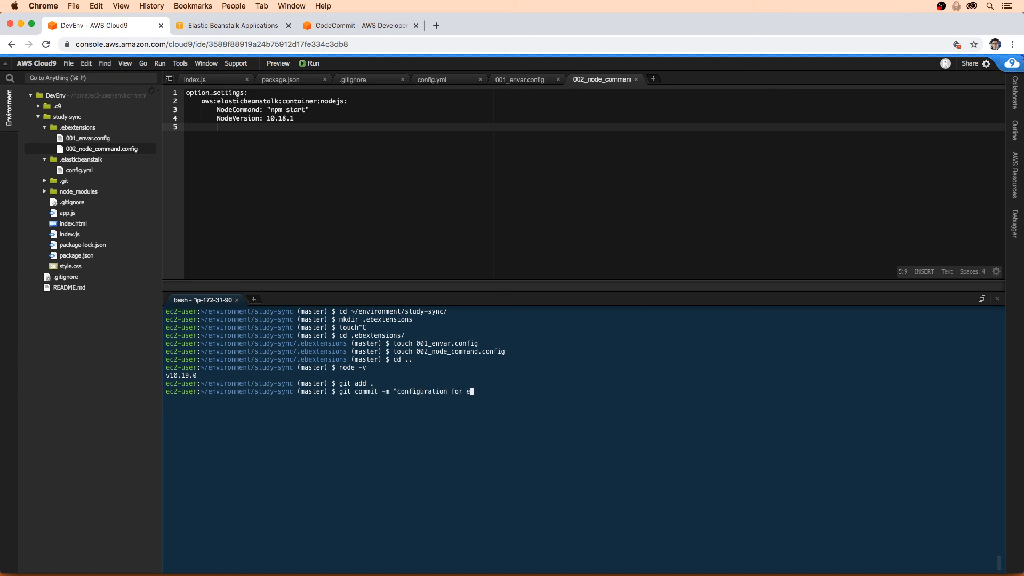
{"action": "type", "text": "lastic bea"}
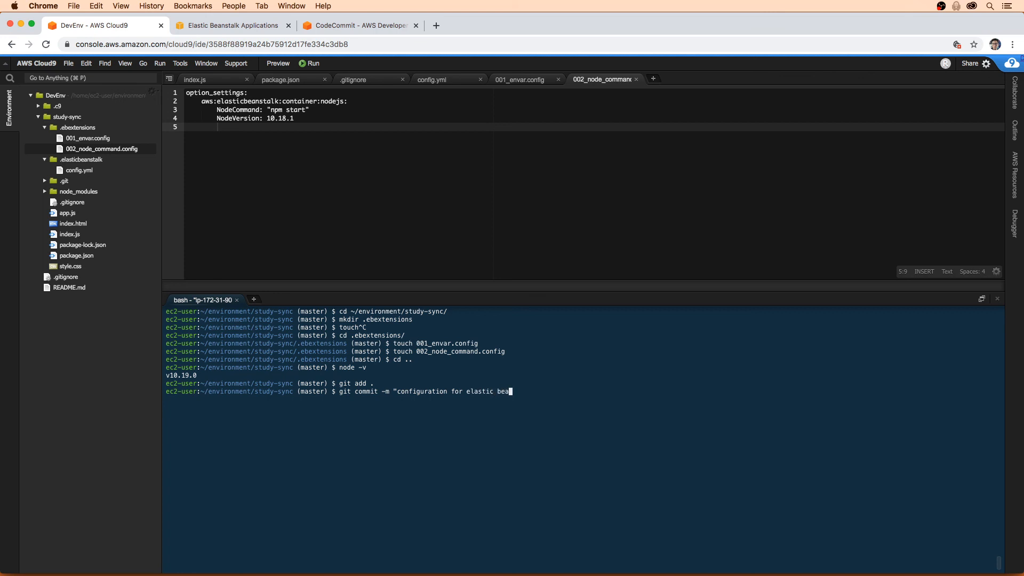
{"action": "key", "text": "Return"}
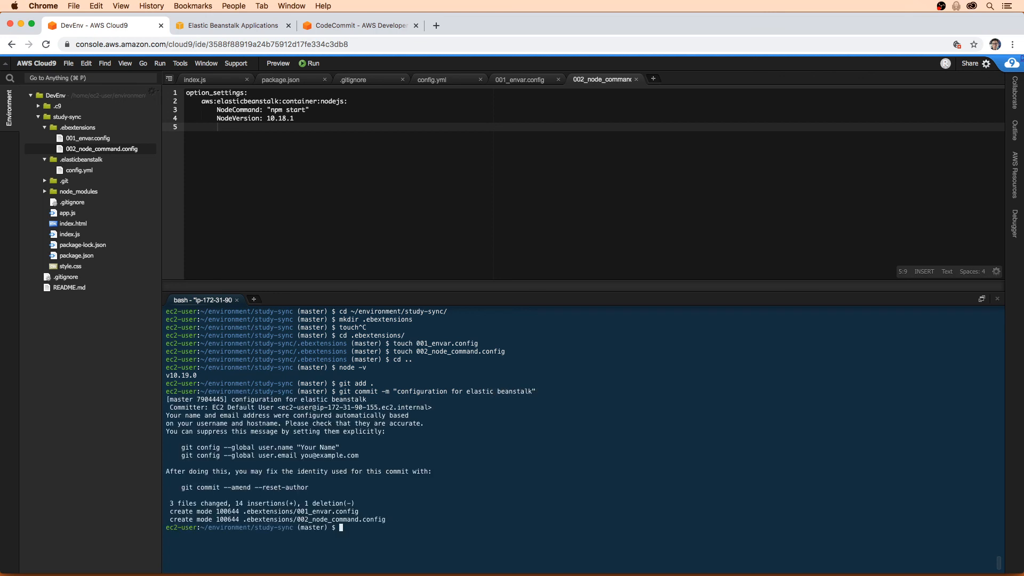
{"action": "type", "text": "git push"}
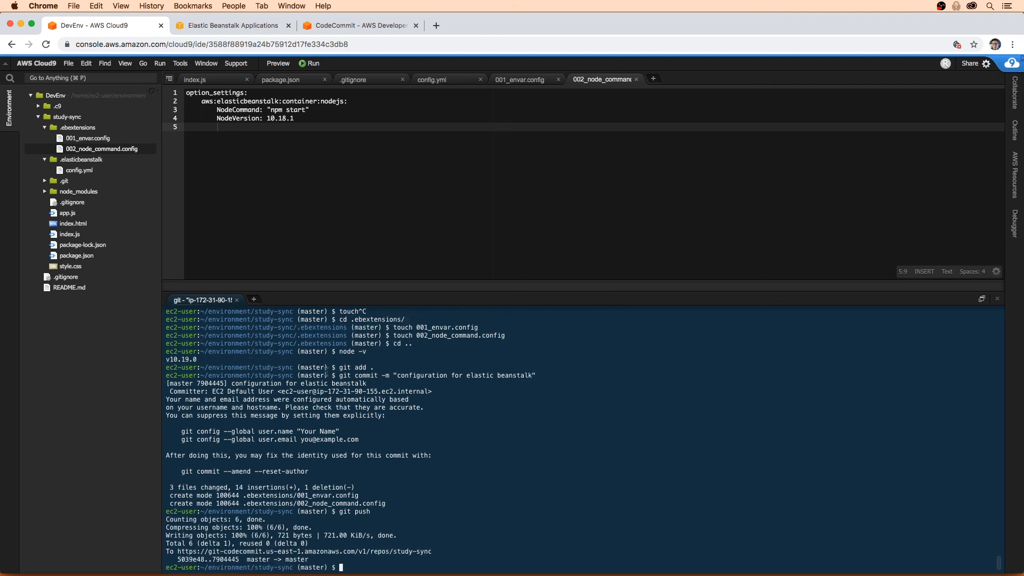
Step: Browse the study-sync CodeCommit repo's .ebextensions folder to confirm both config files, then return to Cloud9
{"action": "left_click", "coordinate": [359, 25]}
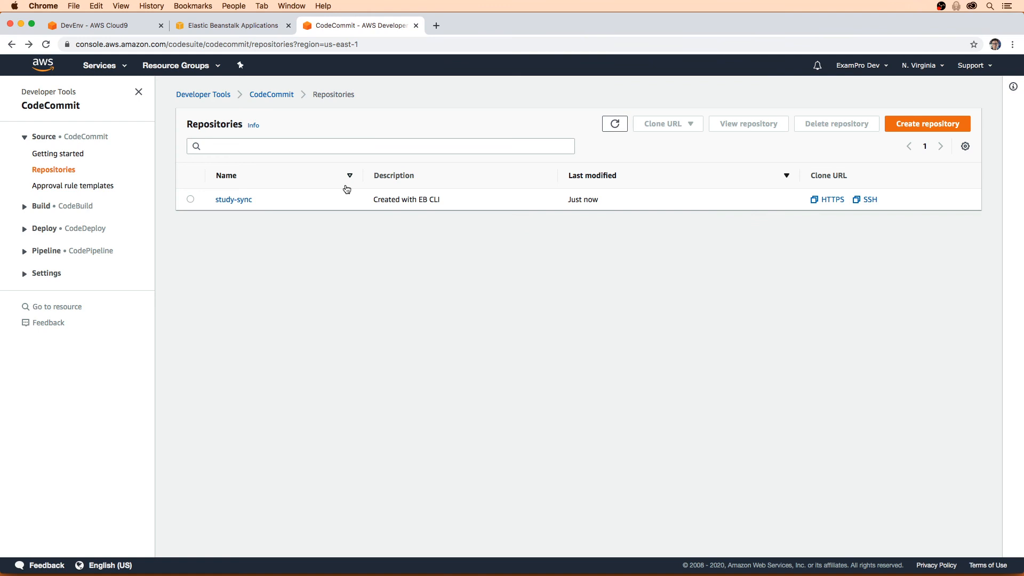
{"action": "left_click", "coordinate": [234, 200]}
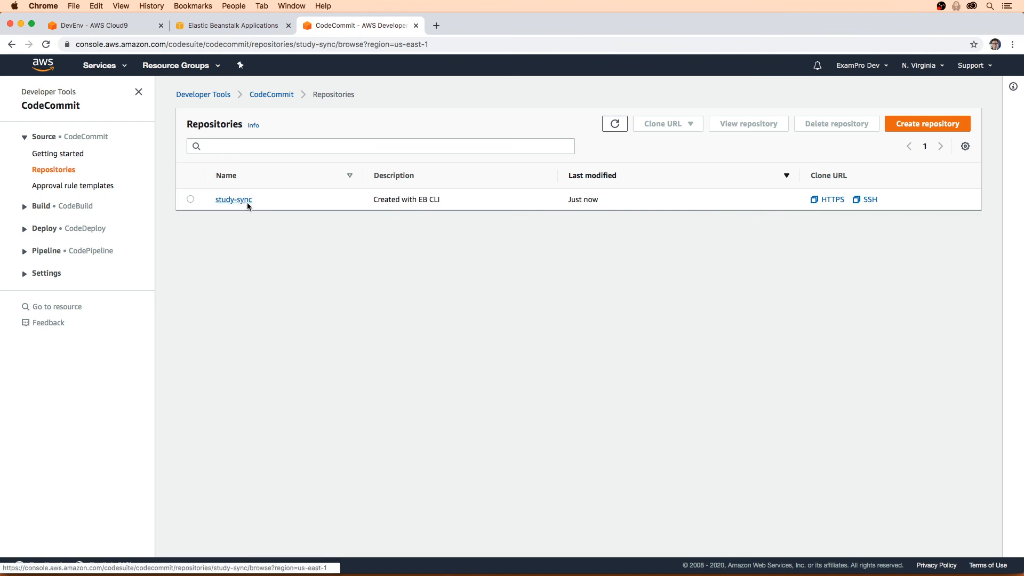
{"action": "left_click", "coordinate": [234, 200]}
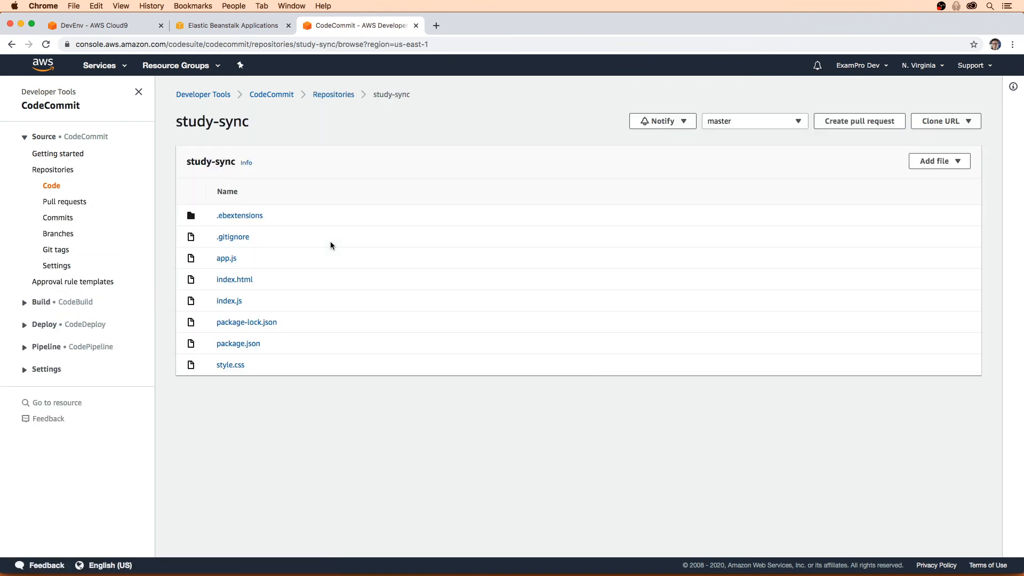
{"action": "left_click", "coordinate": [239, 215]}
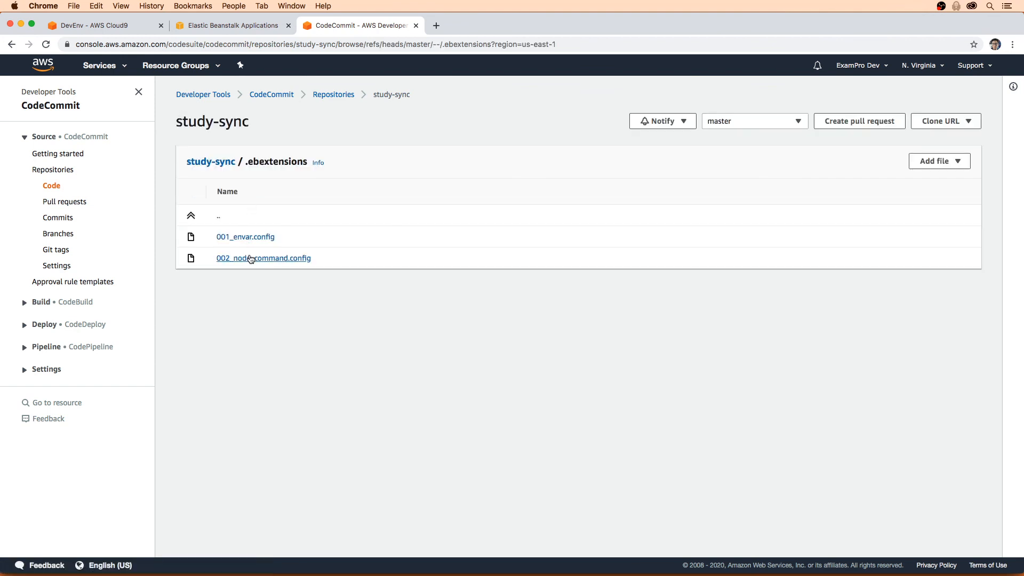
{"action": "left_click", "coordinate": [98, 24]}
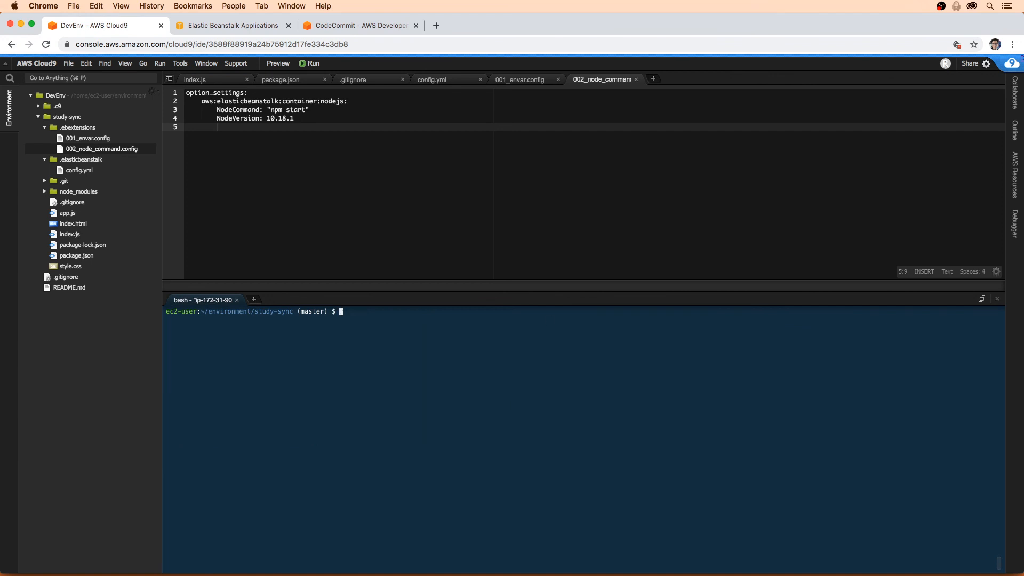
Step: Close the finished config editor files and show package.json's contents
{"action": "left_click", "coordinate": [433, 79]}
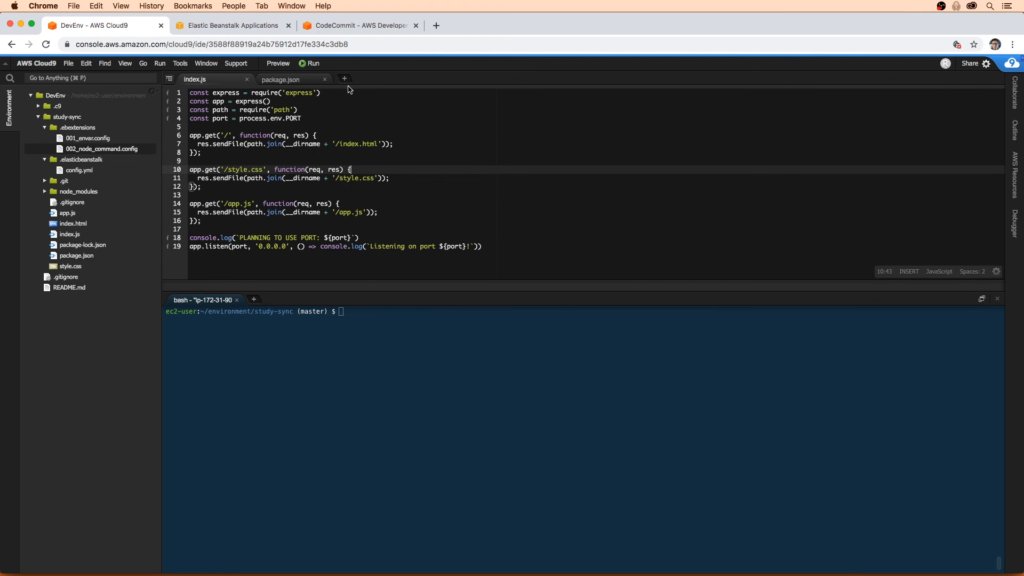
{"action": "left_click", "coordinate": [281, 78]}
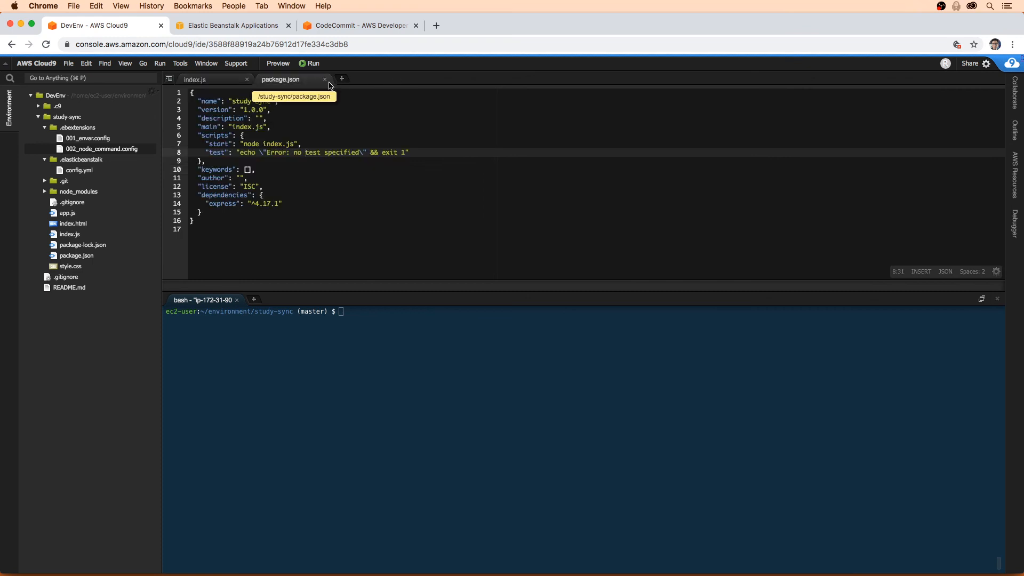